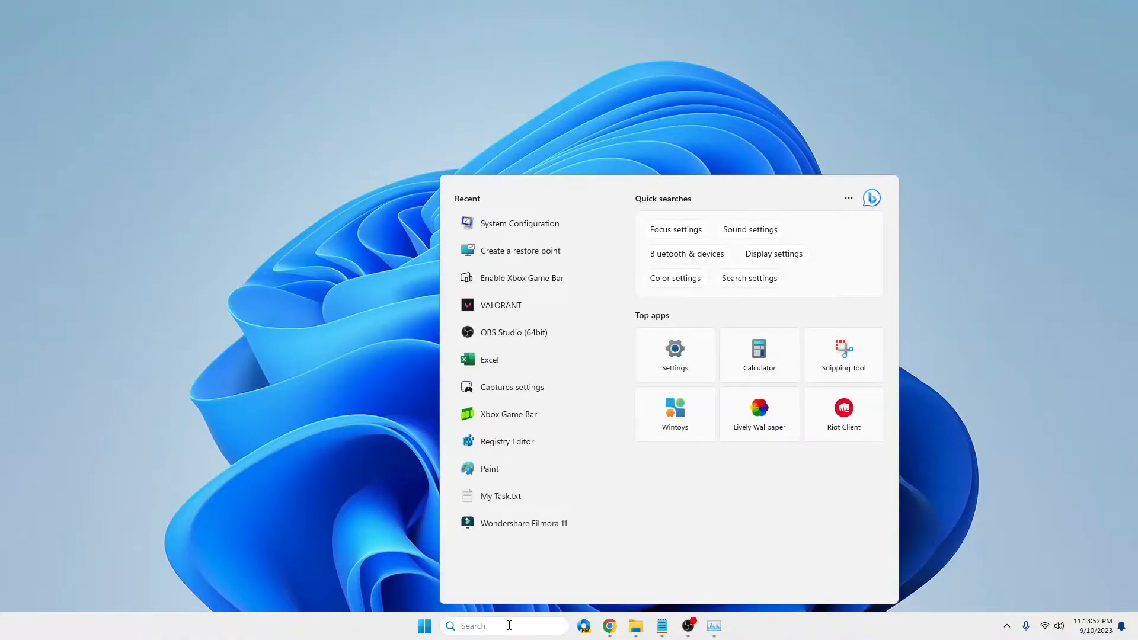
Launch Internet Properties by running inetcpl.cpl from Start search
text(ine)
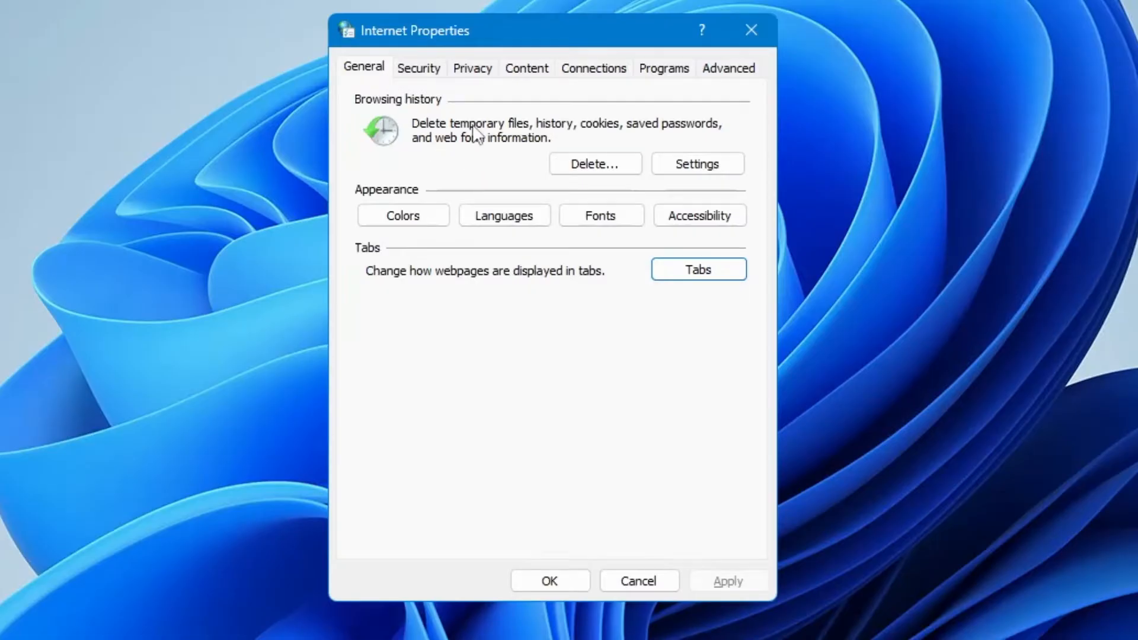
mouse_move(535, 80)
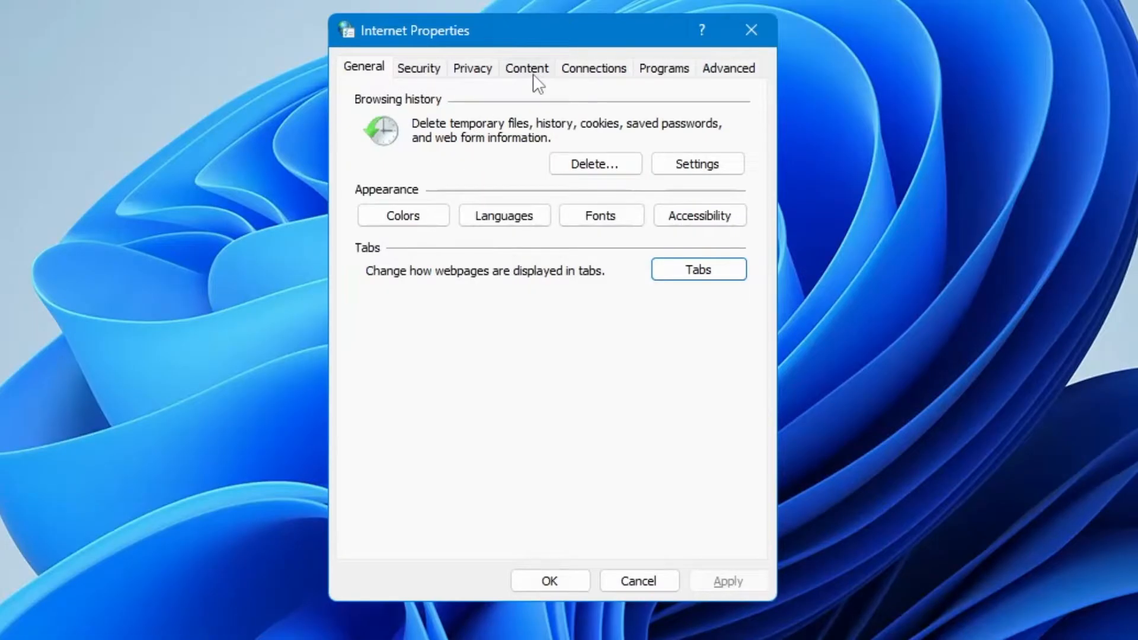
Clear the SSL state on the Content tab and dismiss the confirmation
click(527, 67)
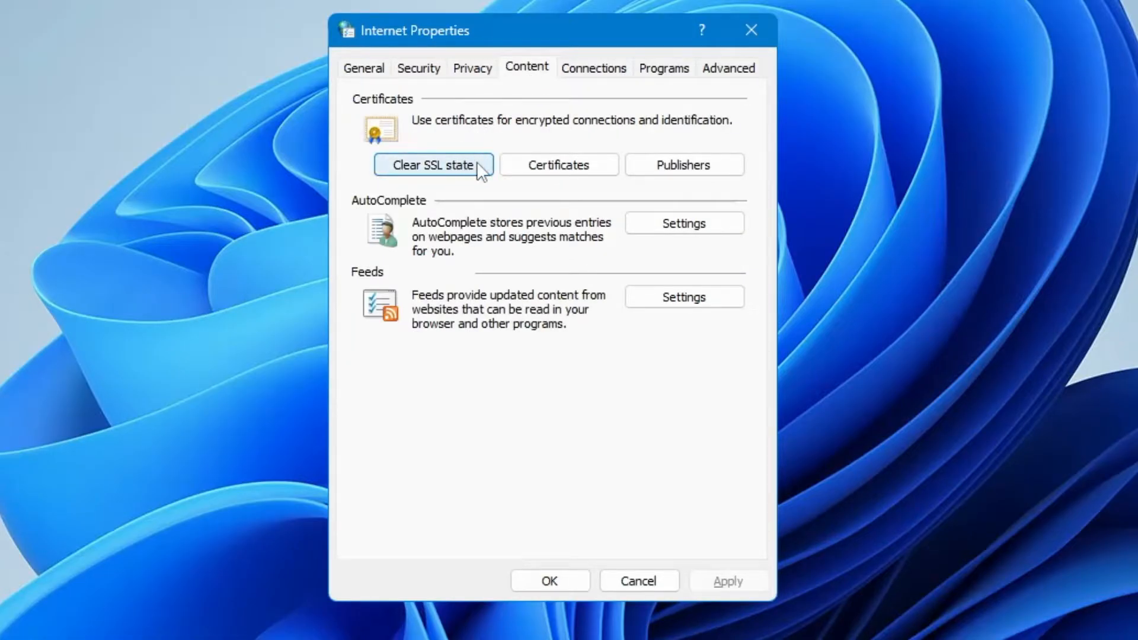
click(433, 165)
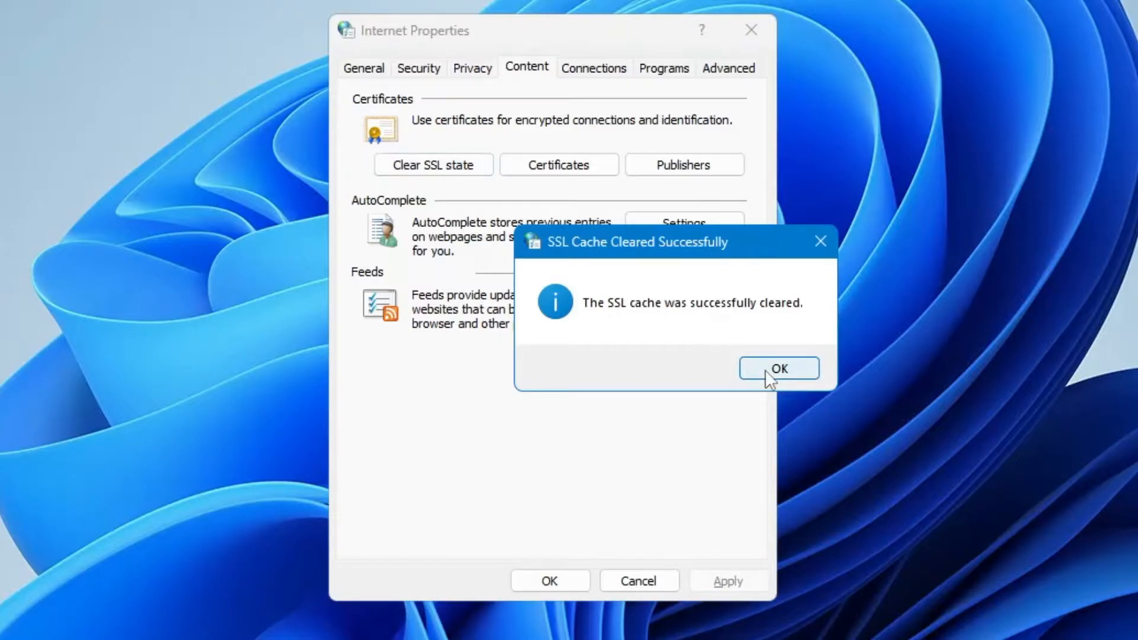
click(778, 368)
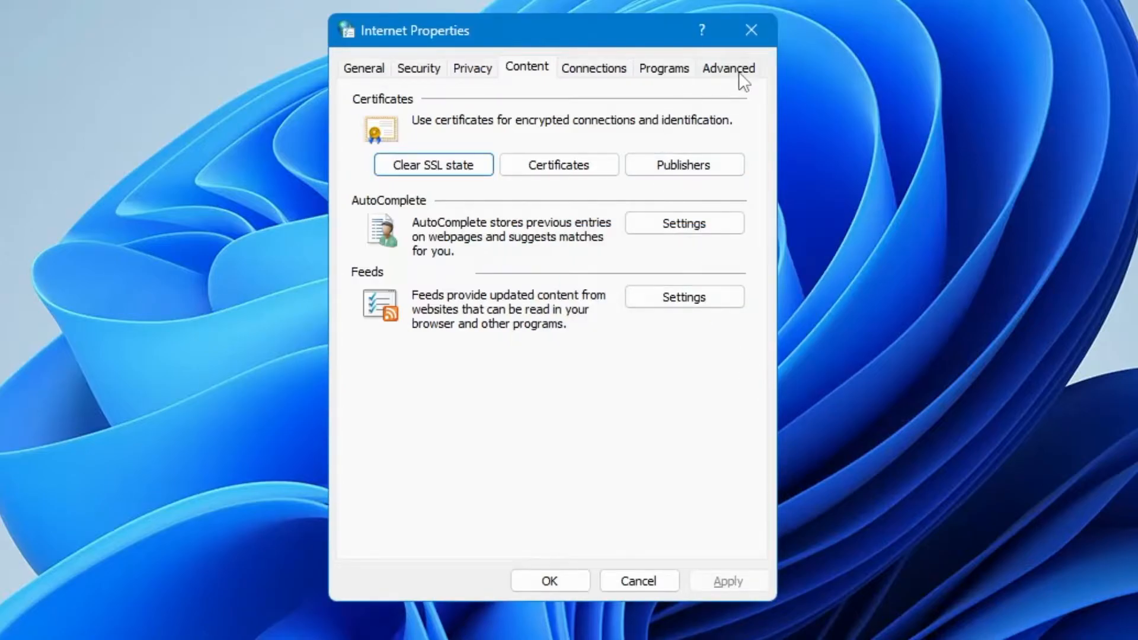
Restore the Advanced tab's browsing options to defaults and apply them
click(728, 67)
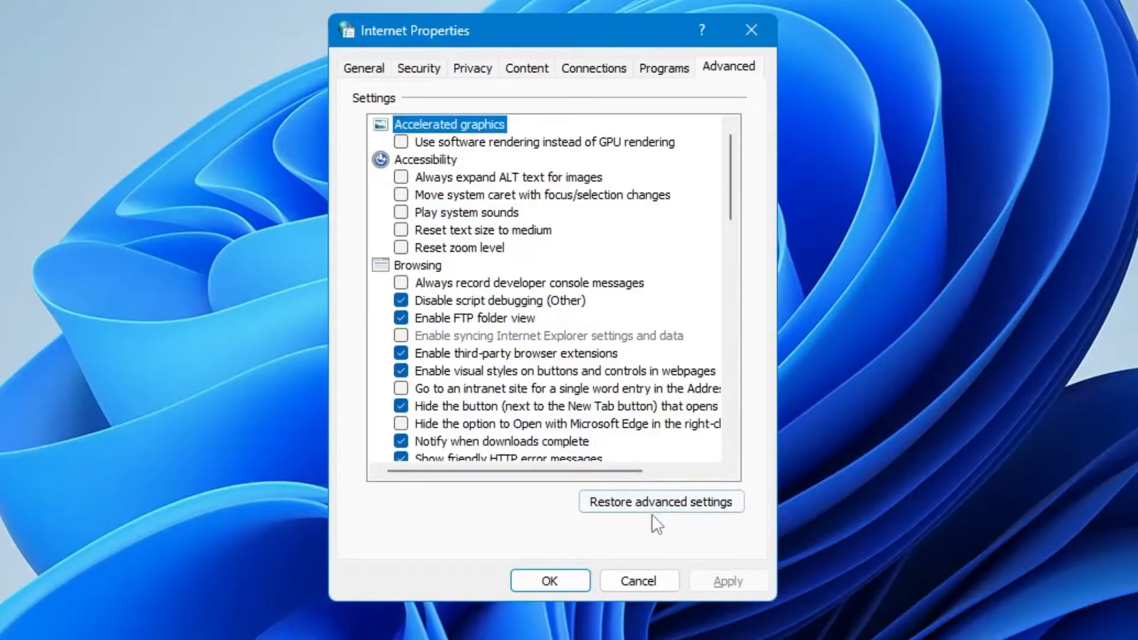
click(660, 502)
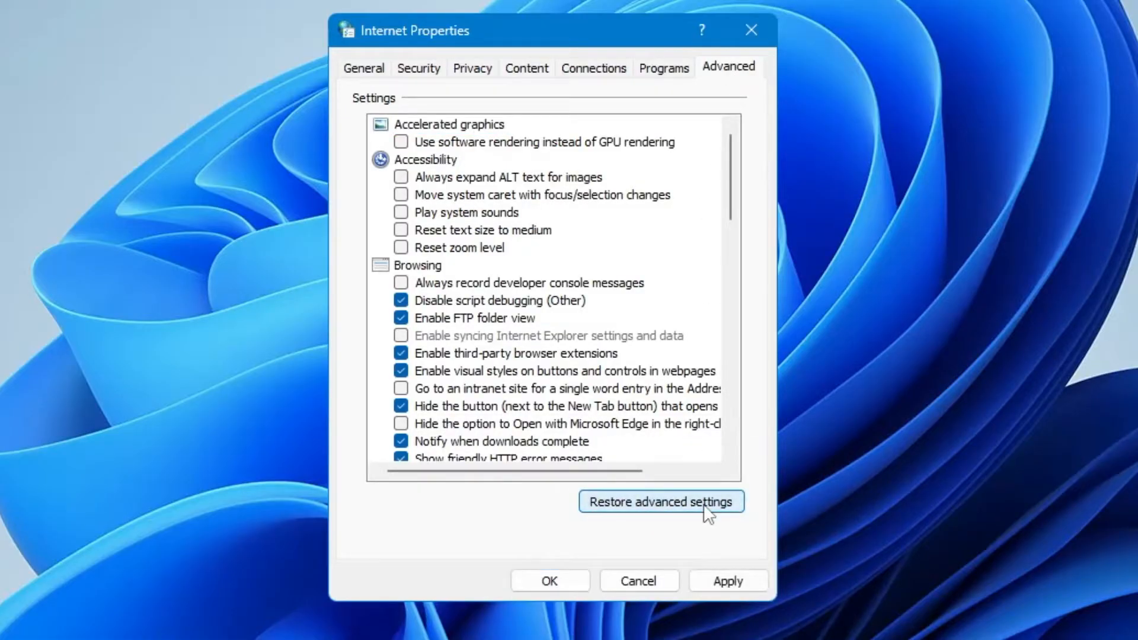
click(727, 581)
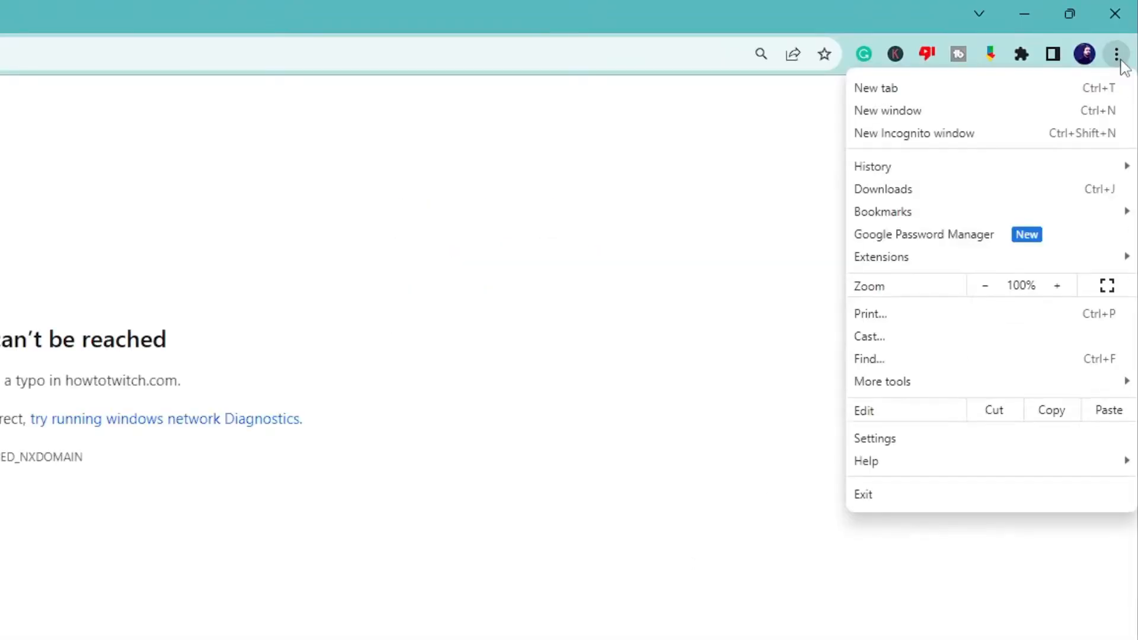
mouse_move(874, 438)
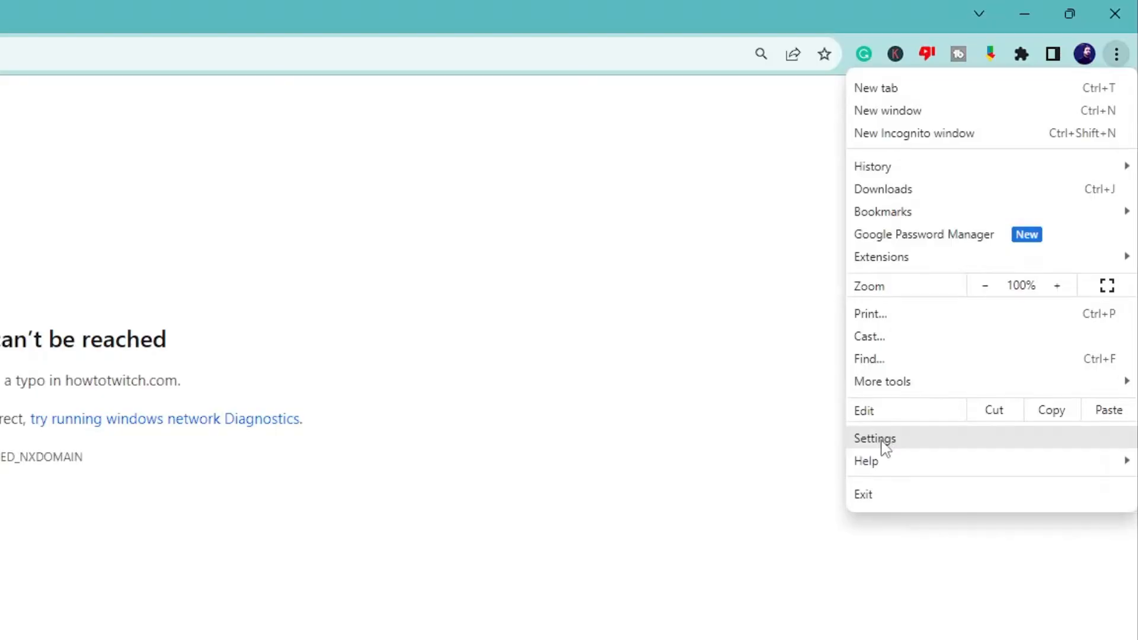
Open Clear browsing data from Chrome's Settings under Privacy and security
click(875, 437)
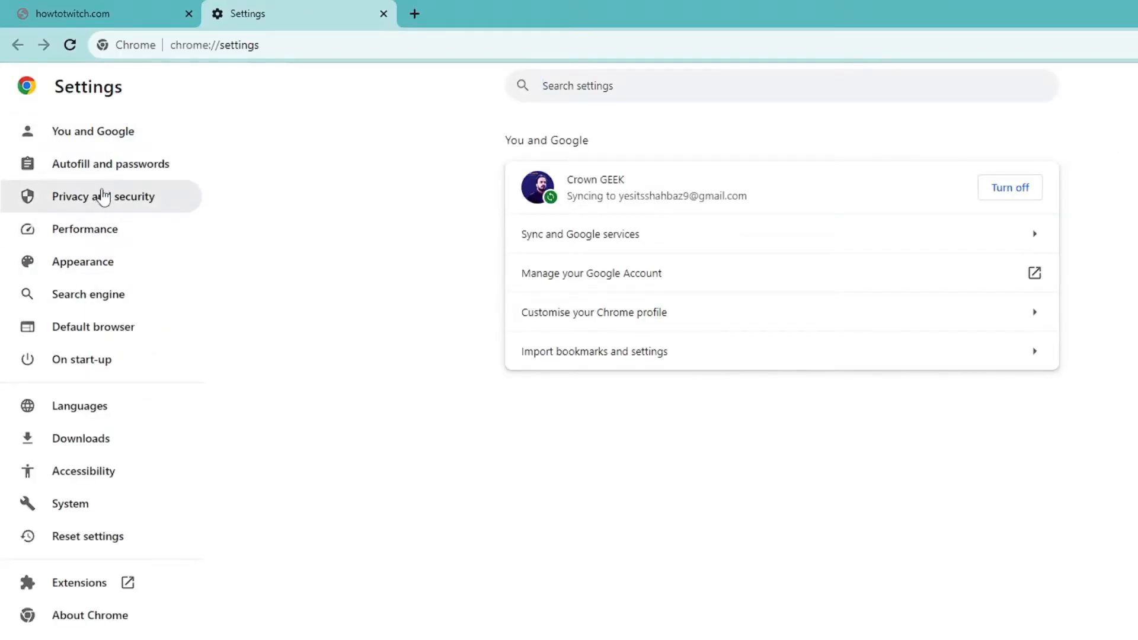
click(103, 196)
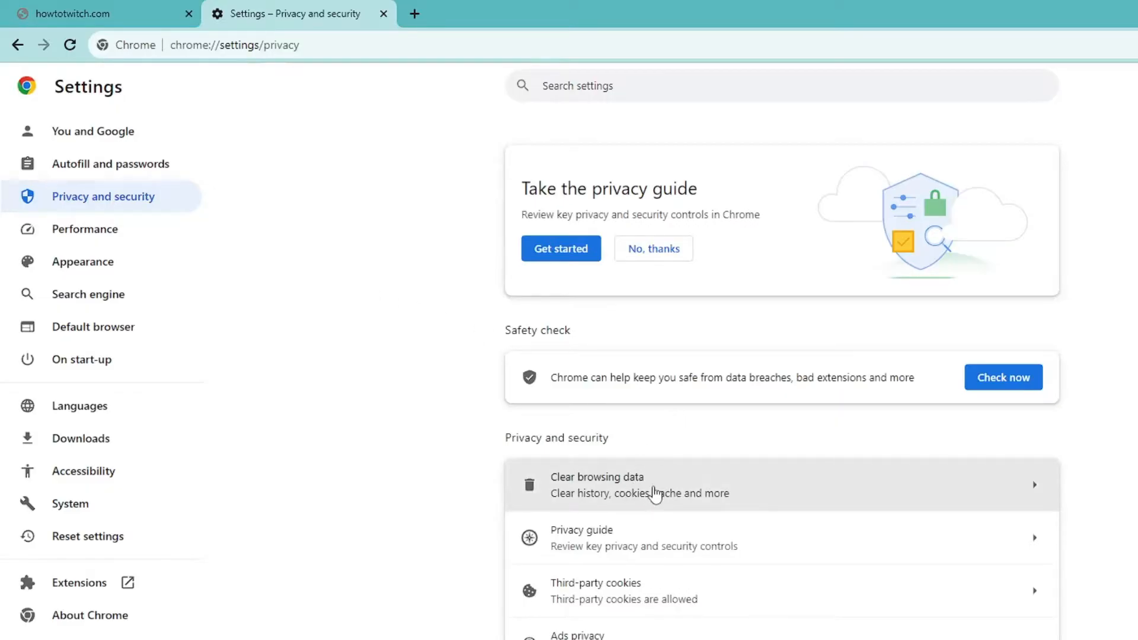
click(596, 476)
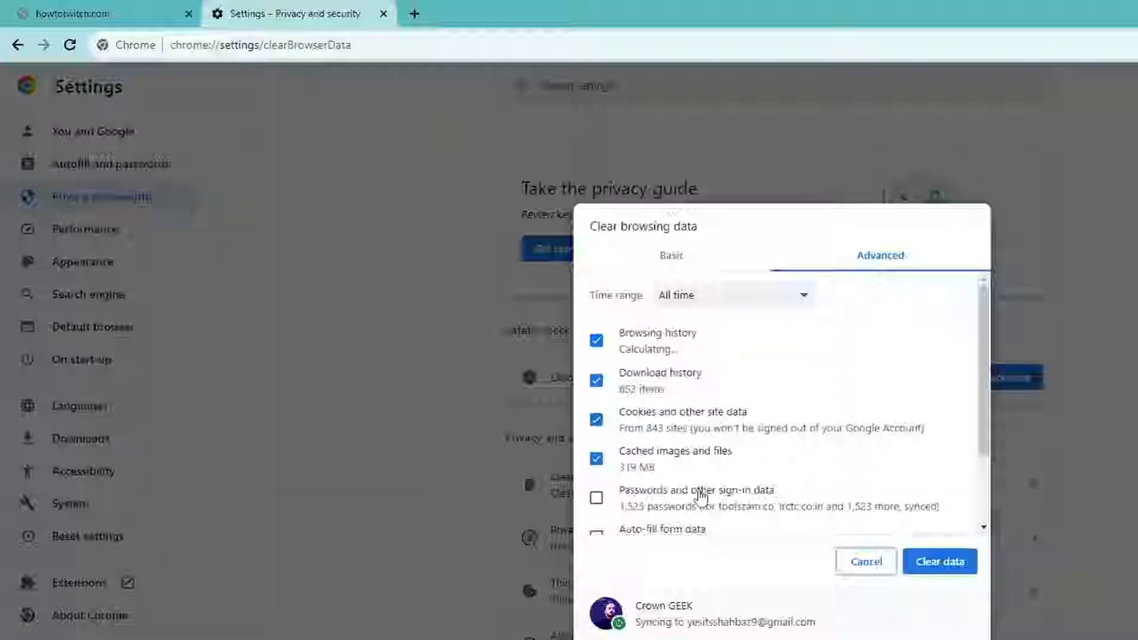
Clear all-time history, downloads, cookies, cache, site settings and hosted app data
click(670, 255)
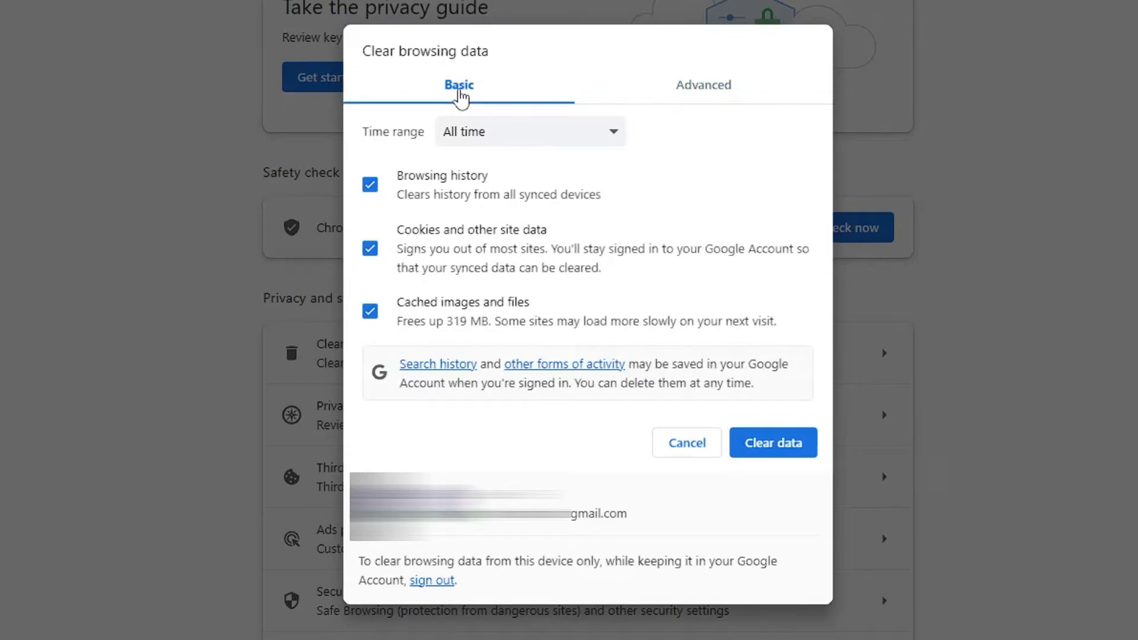
mouse_move(716, 95)
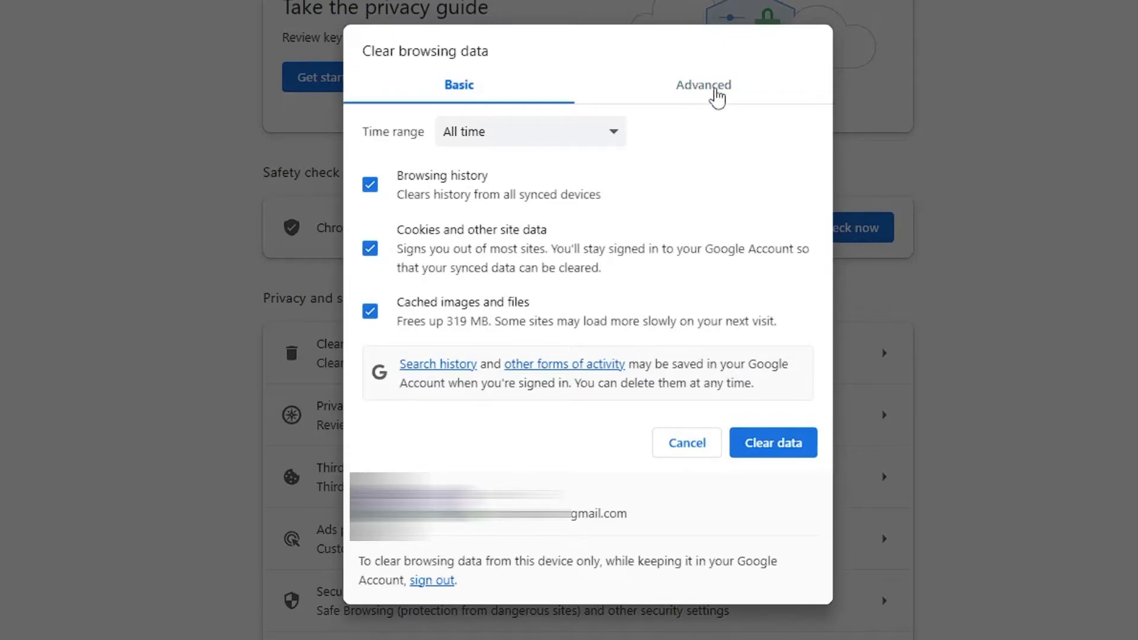
click(701, 85)
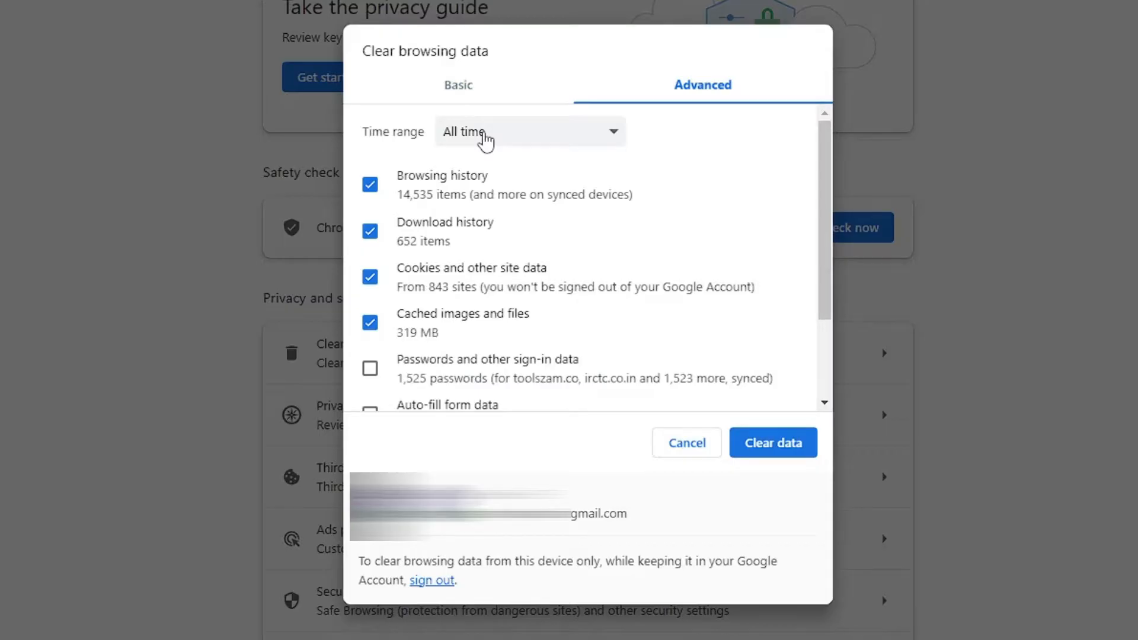
scroll(down, 3)
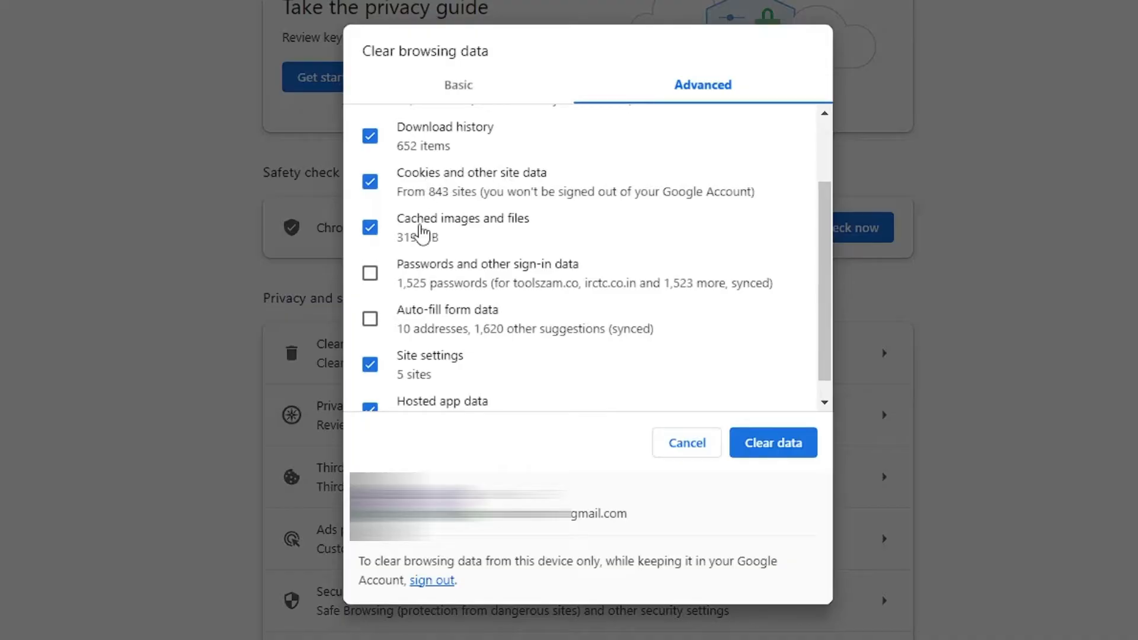
mouse_move(529, 230)
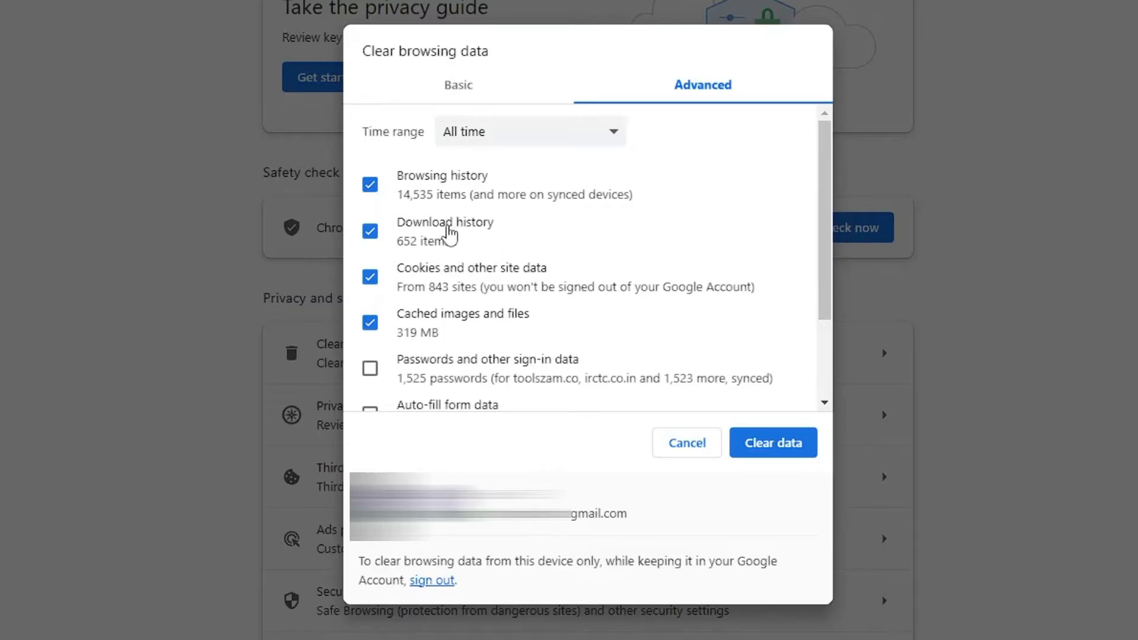
scroll(down, 3)
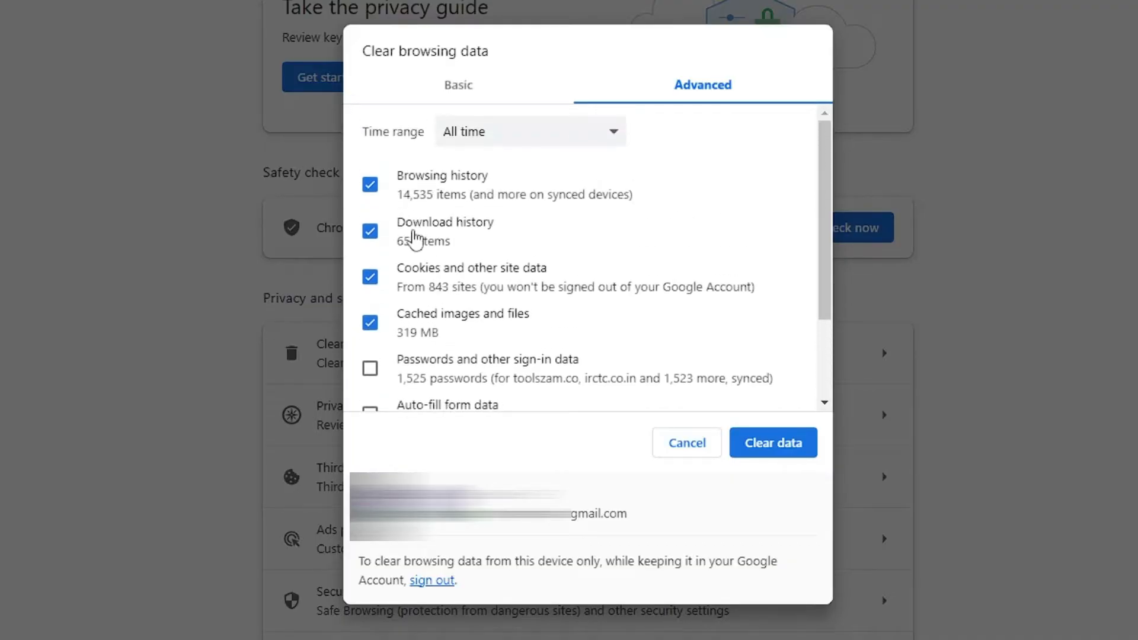
scroll(down, 3)
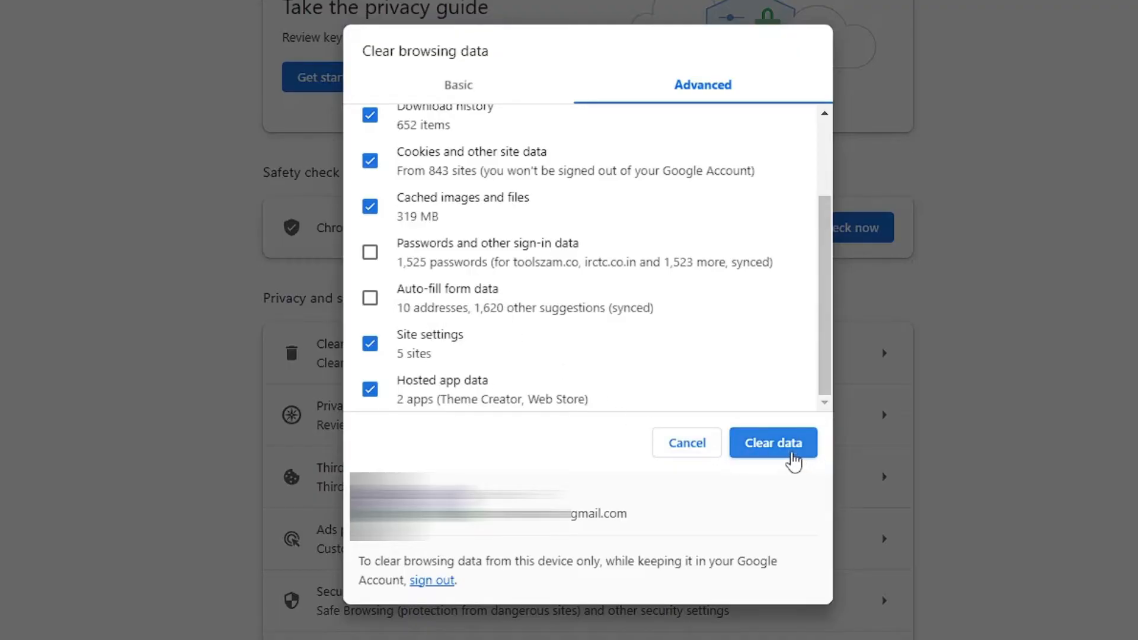
mouse_move(749, 463)
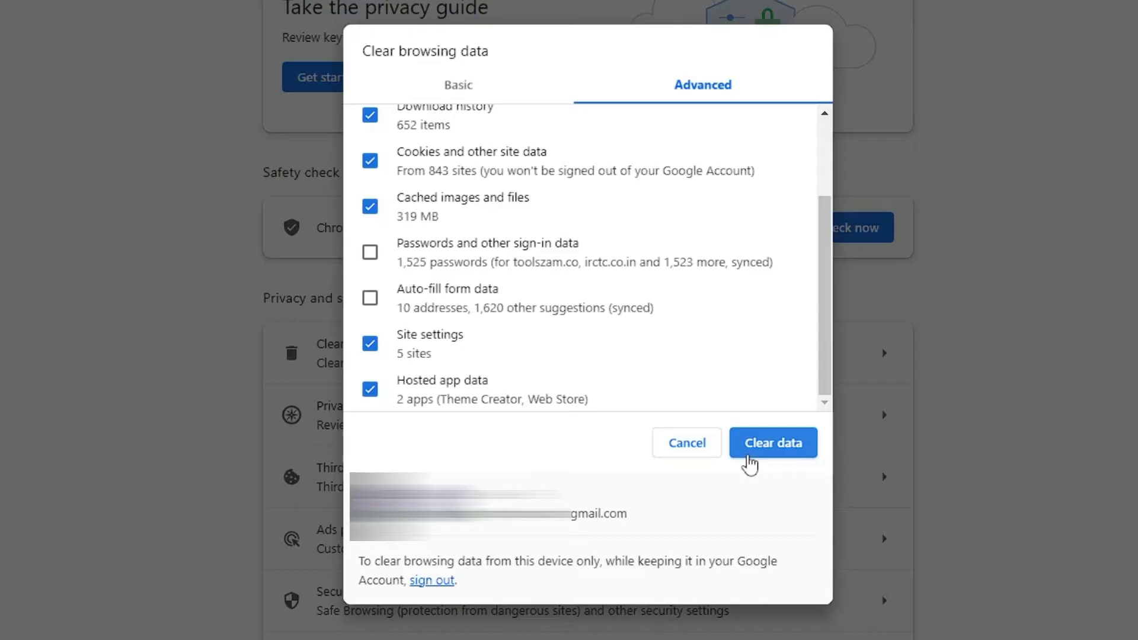
click(772, 442)
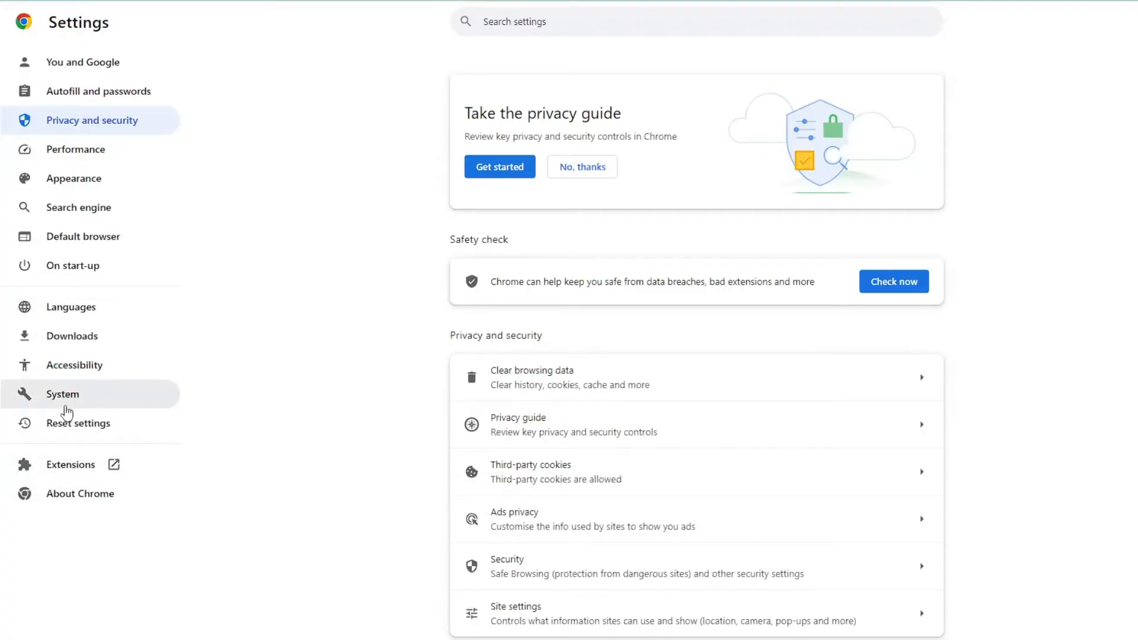
Reset Chrome's settings to their original defaults and confirm the reset
click(77, 423)
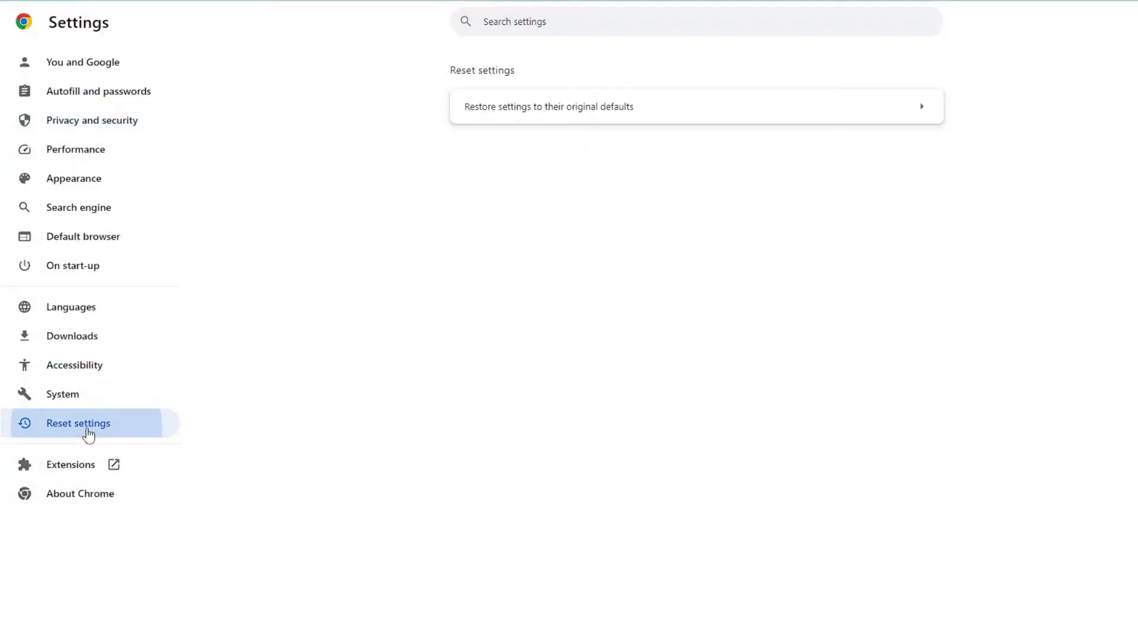
mouse_move(573, 107)
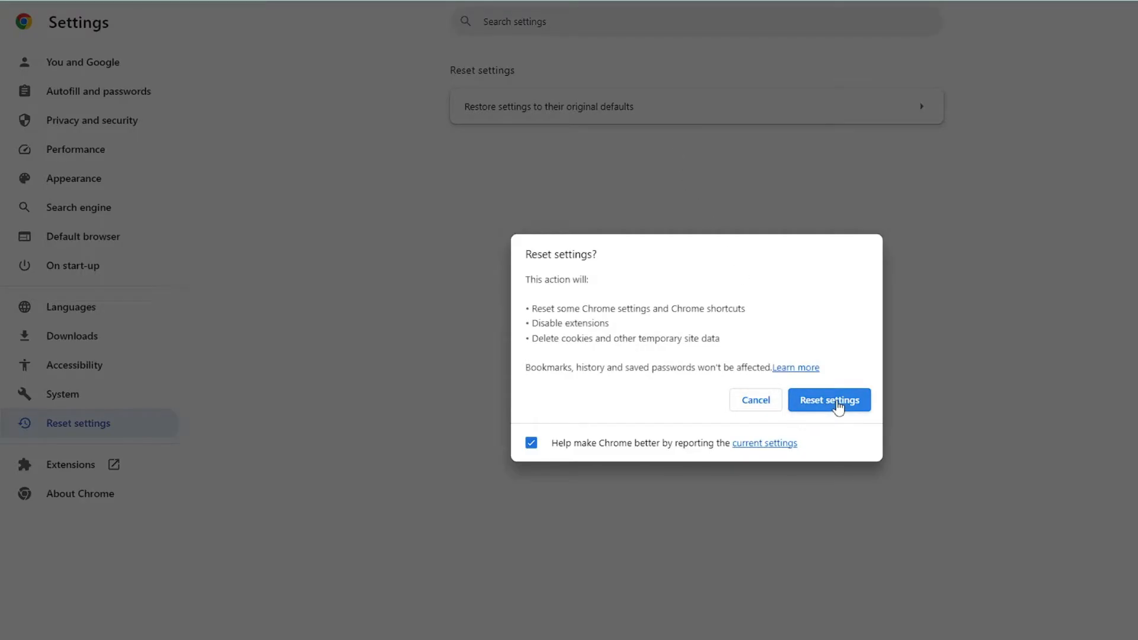
mouse_move(818, 411)
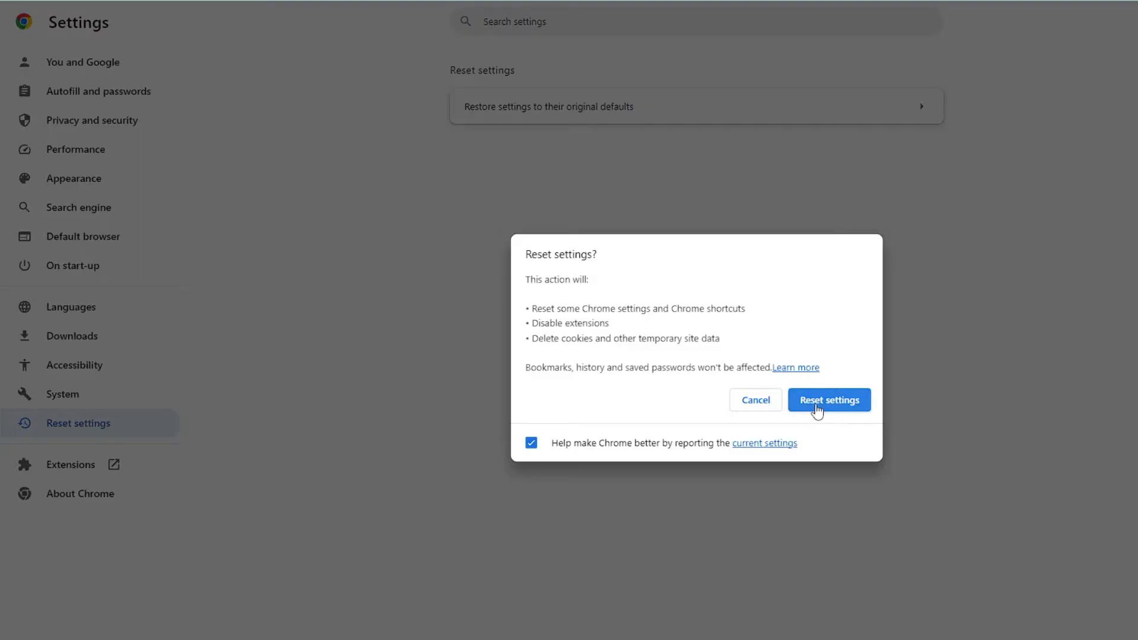
click(827, 399)
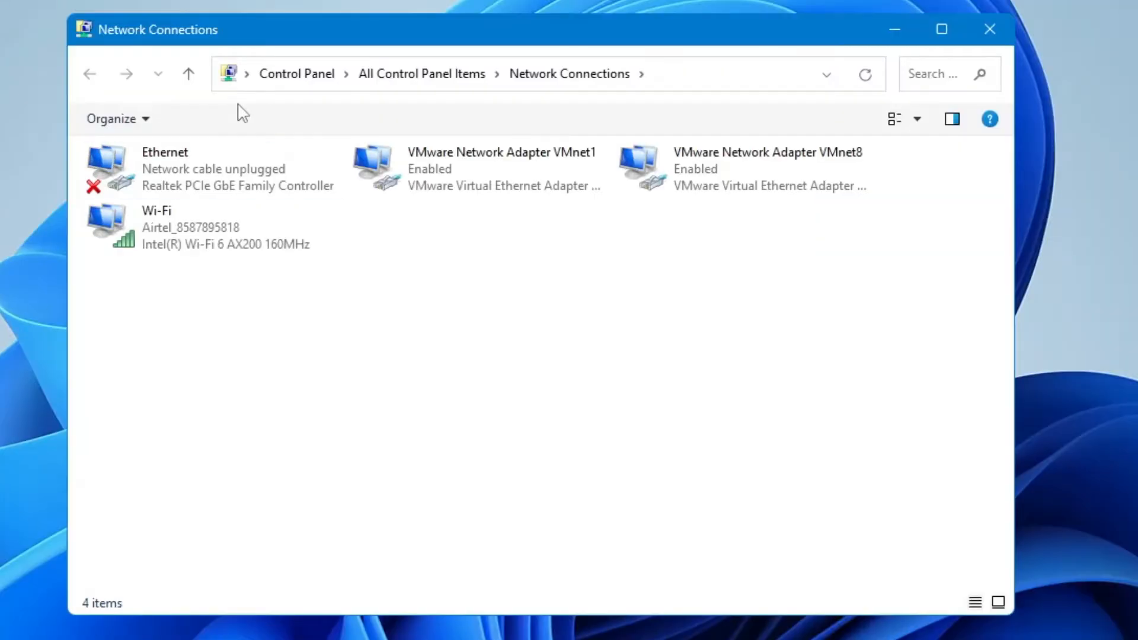
mouse_move(281, 302)
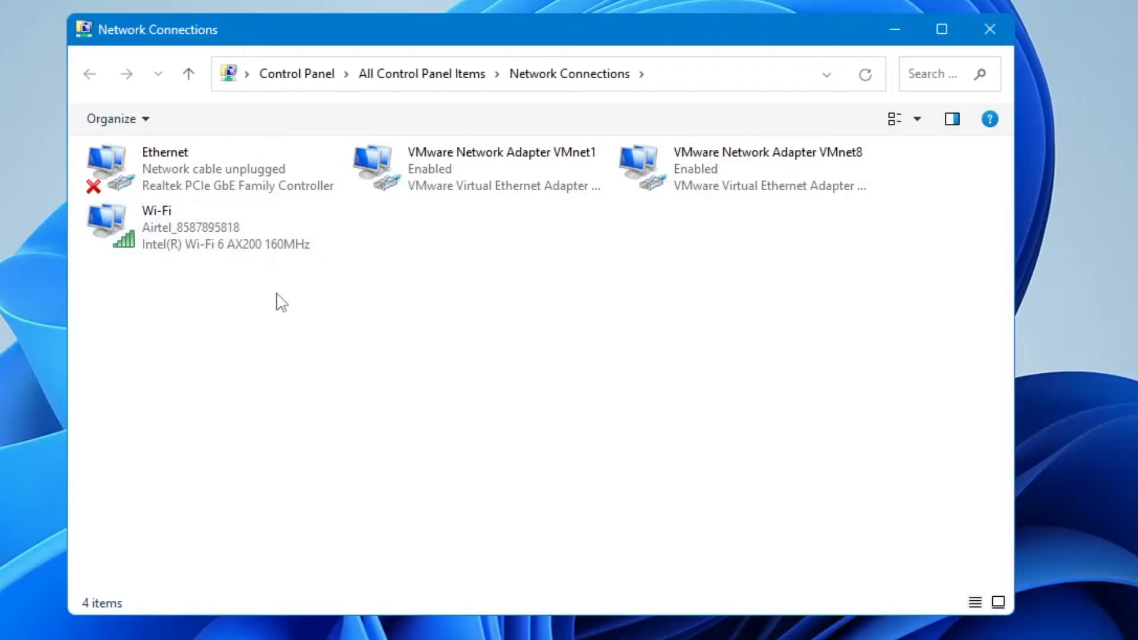
mouse_move(311, 288)
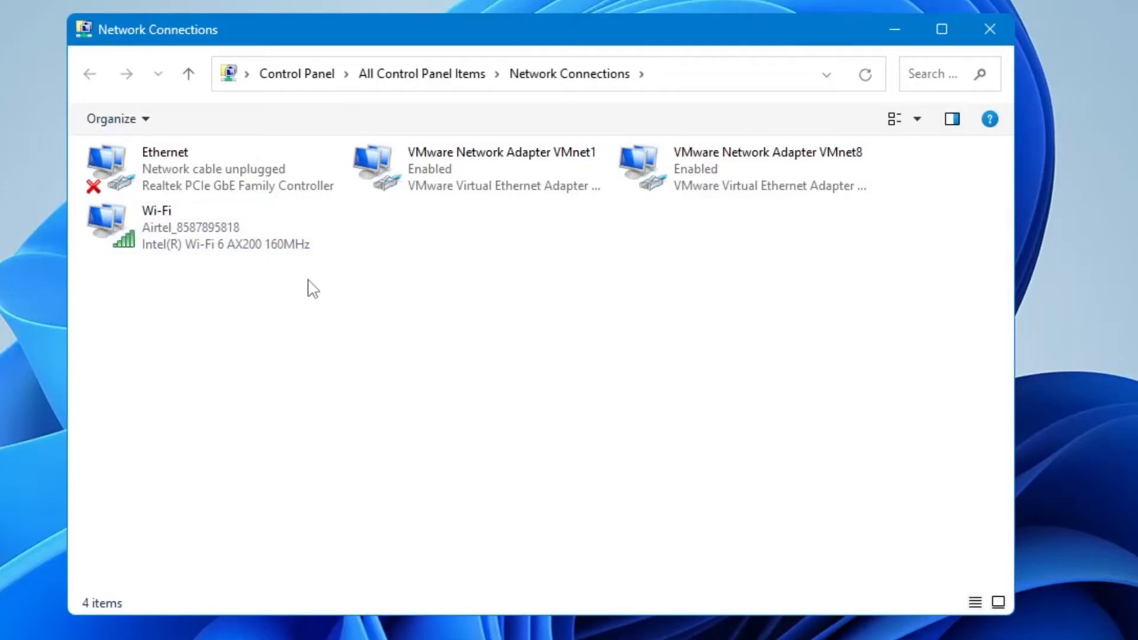
Open the Wi-Fi adapter's Internet Protocol Version 4 (TCP/IPv4) properties
click(204, 226)
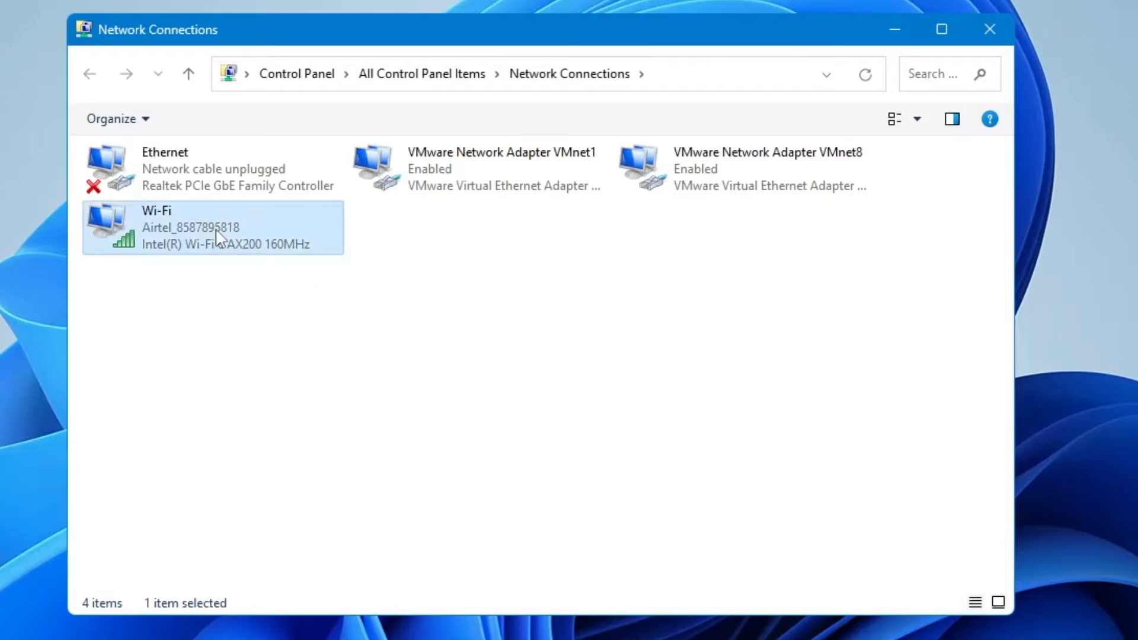
right_click(218, 229)
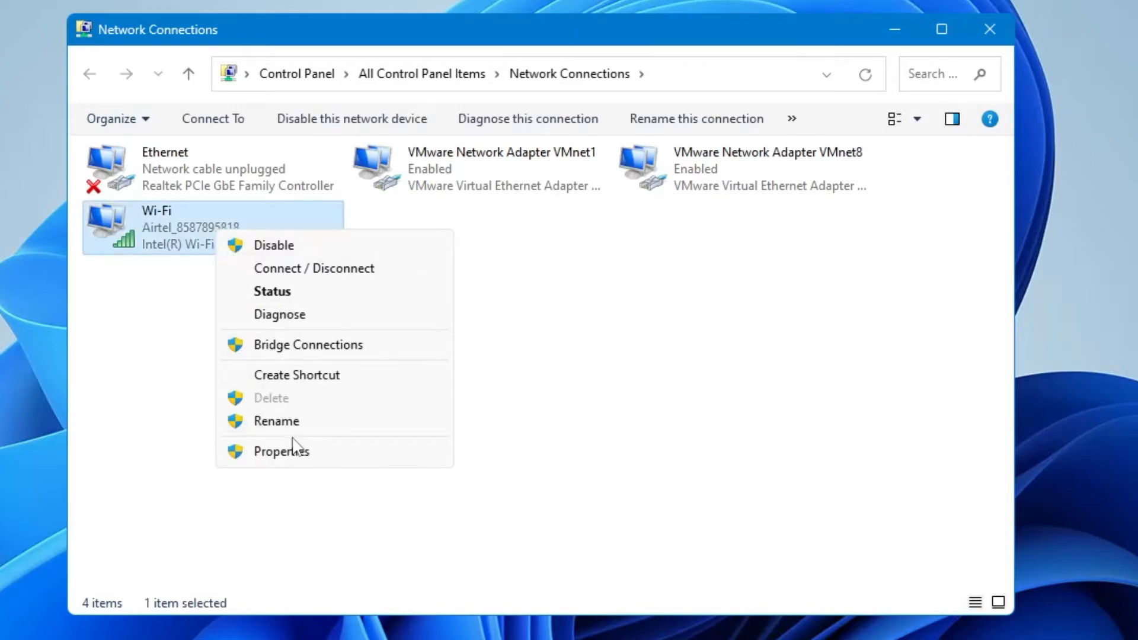
click(281, 450)
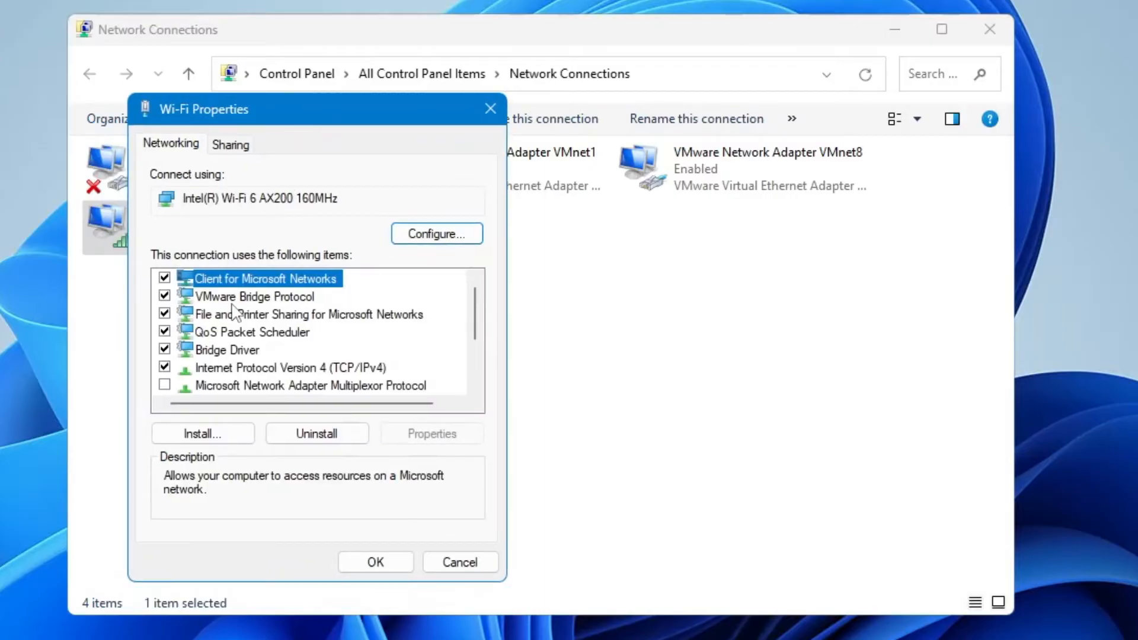
click(291, 368)
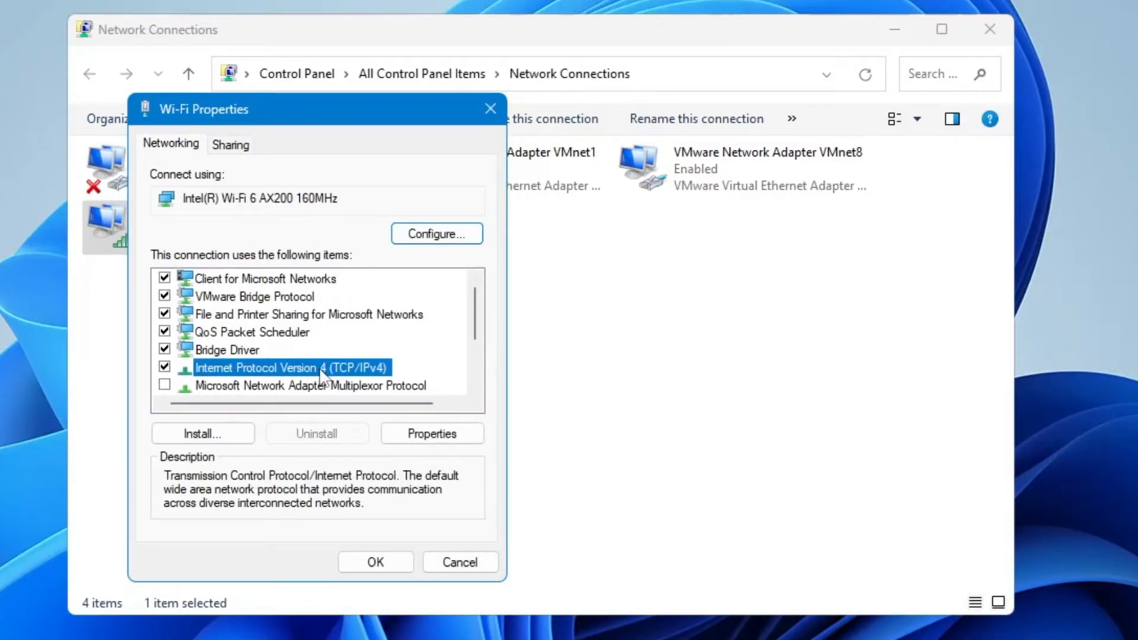
click(431, 433)
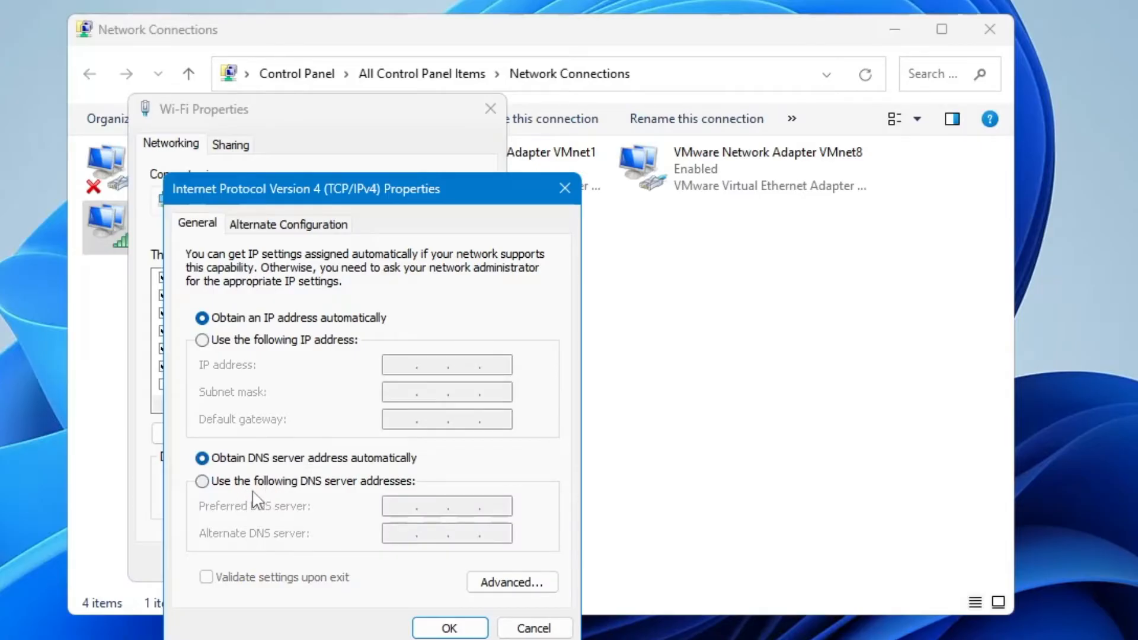
mouse_move(362, 497)
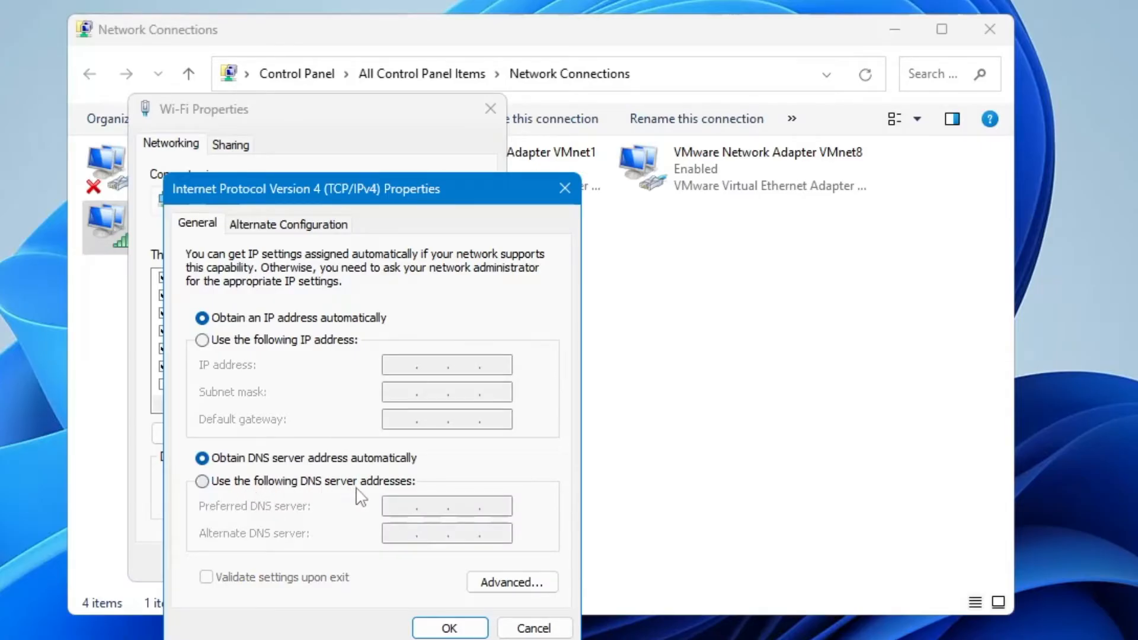
Set the Wi-Fi IPv4 DNS servers manually to 1.1.1.1 and 1.0.0.1 and apply
click(202, 480)
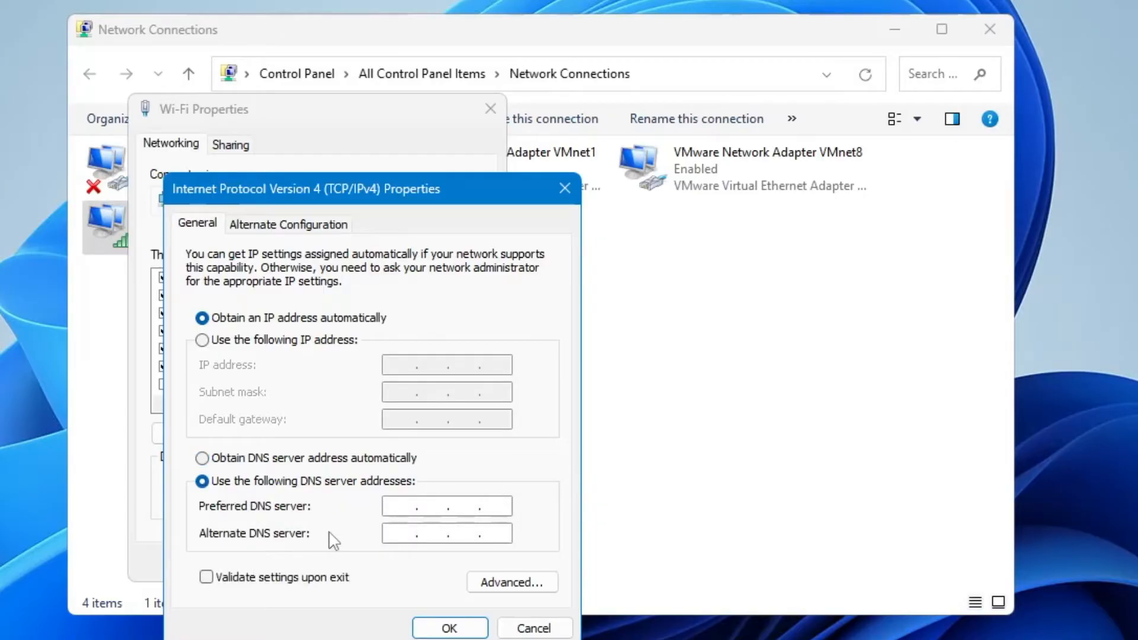
click(446, 505)
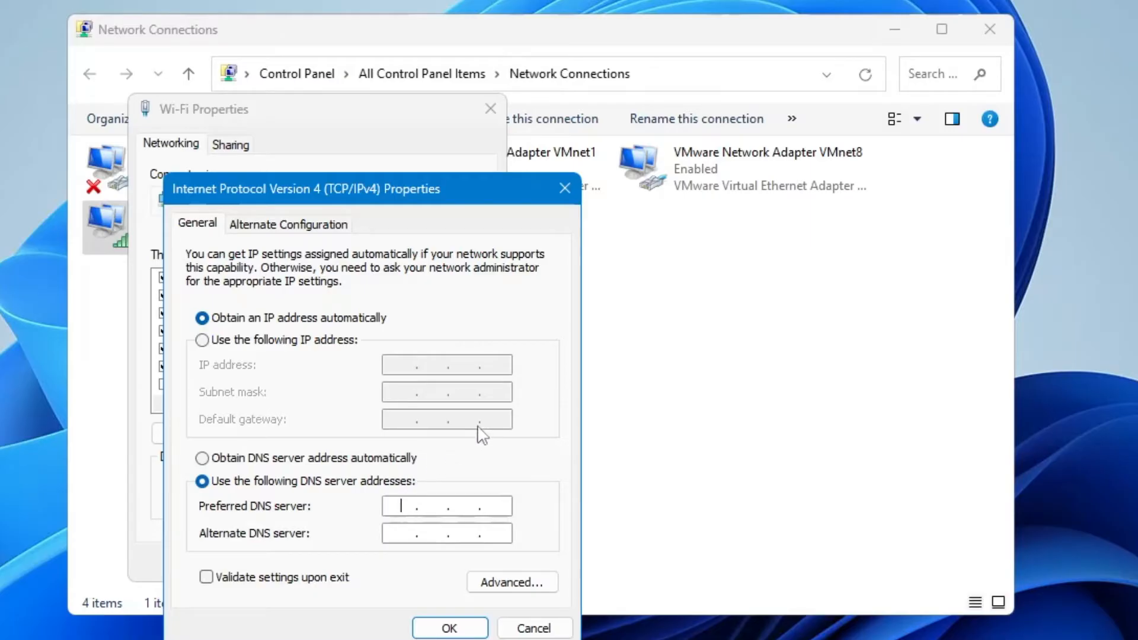
mouse_move(482, 426)
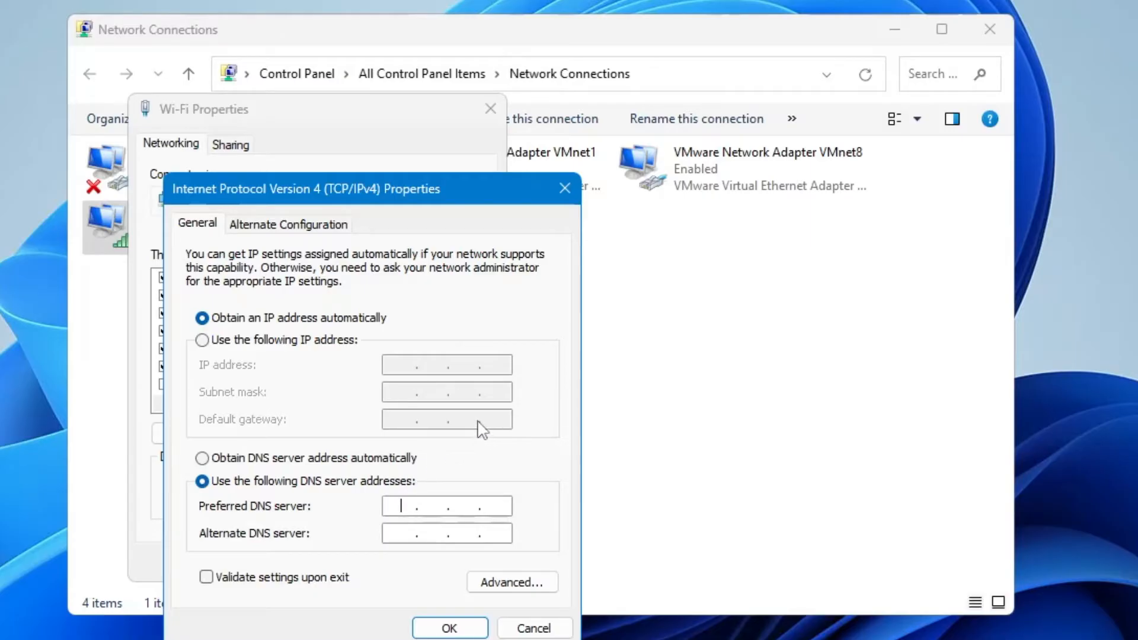
text(1.1.1.)
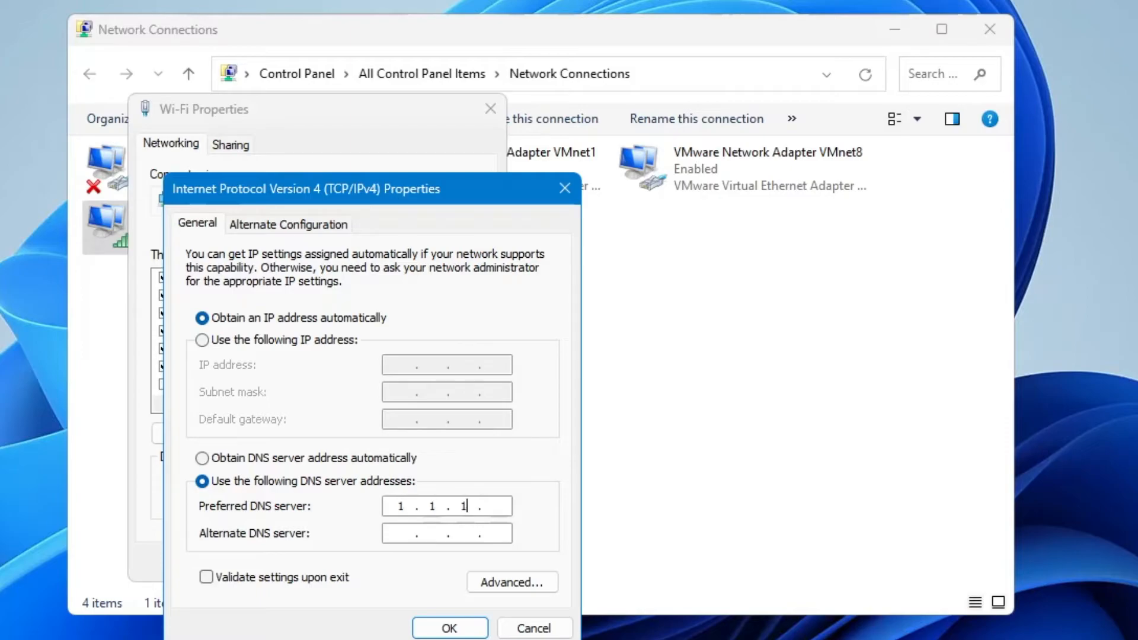
text(1)
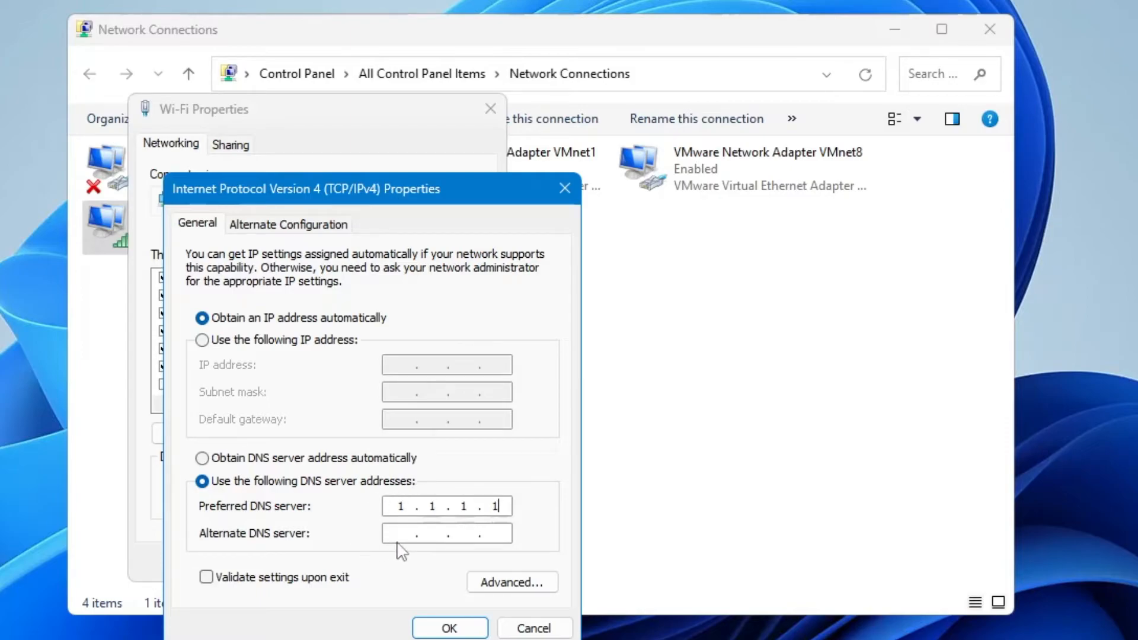
text(1.0.0.1)
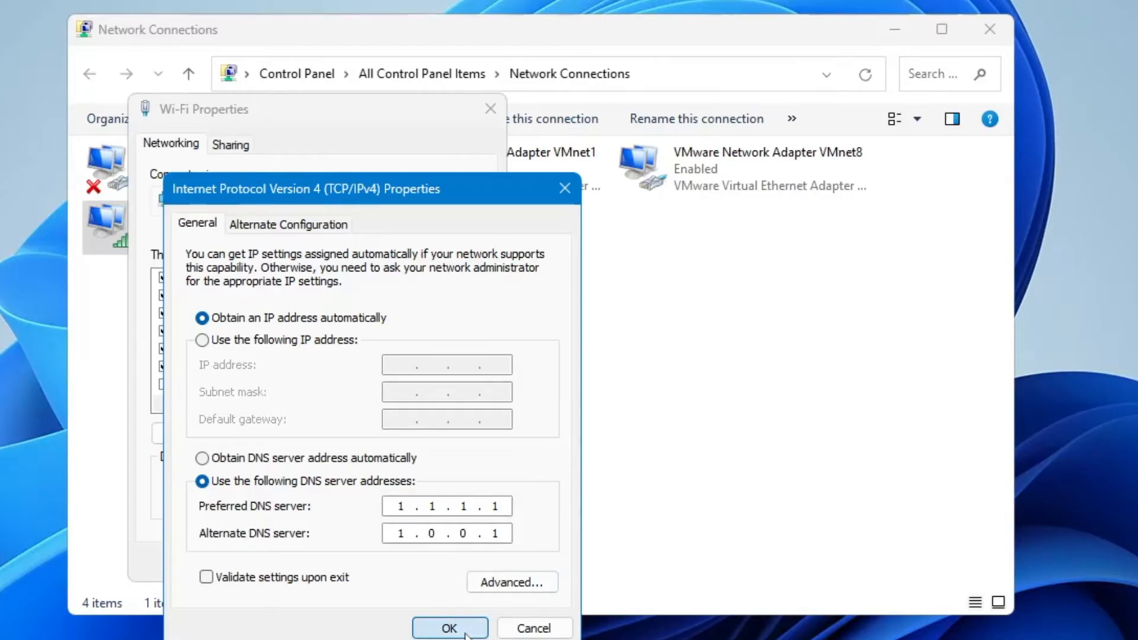
click(450, 627)
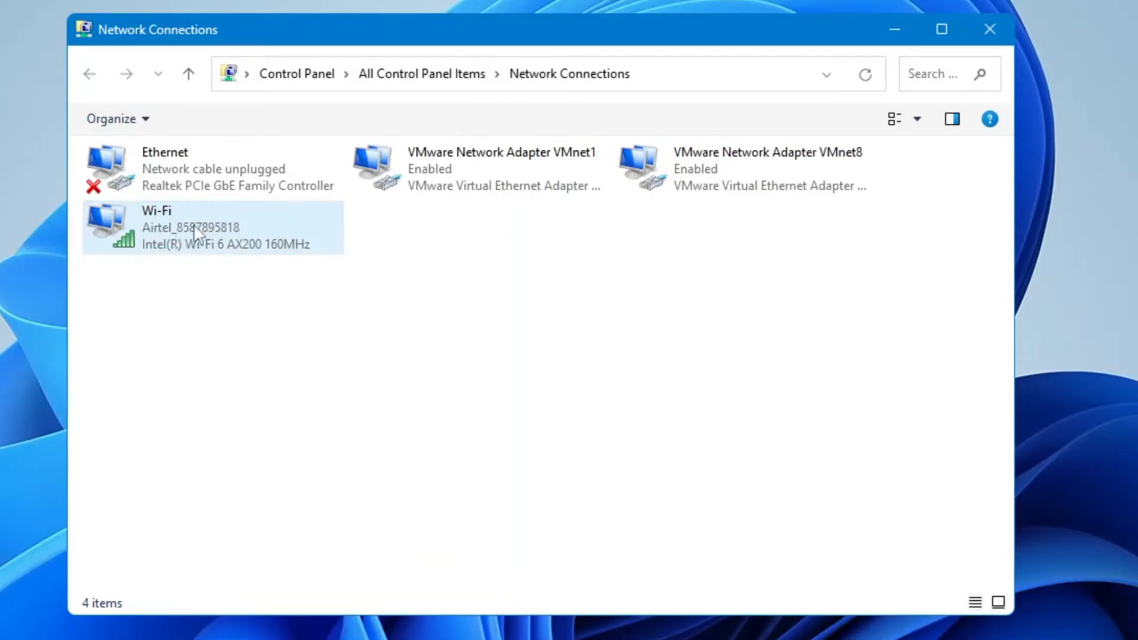
mouse_move(220, 243)
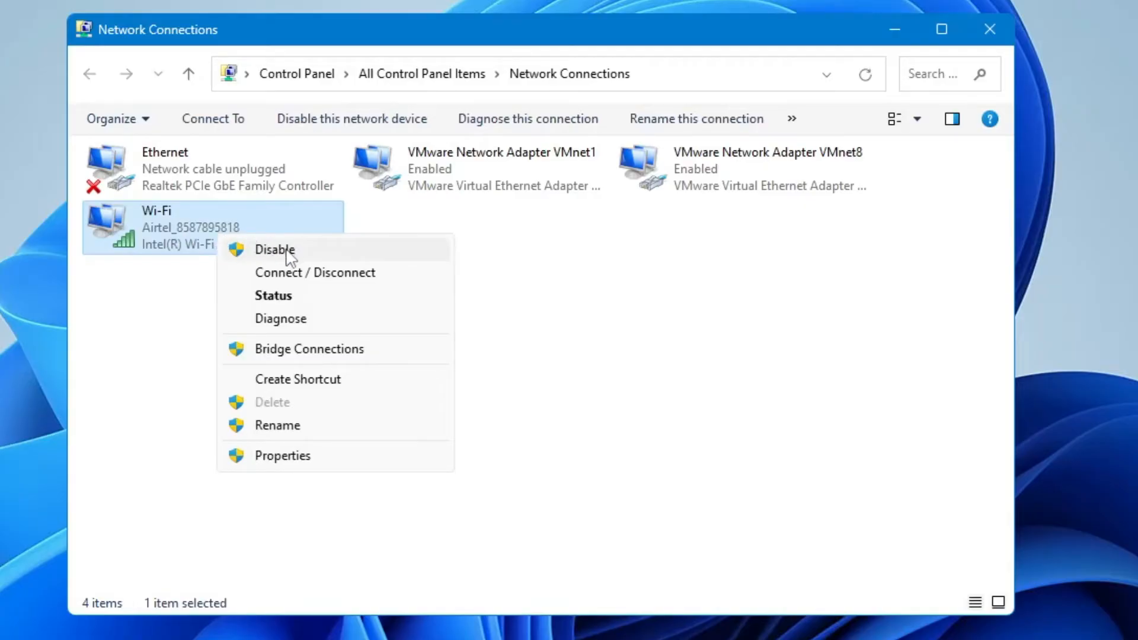
Disable the Wi-Fi adapter, then enable it again
click(274, 249)
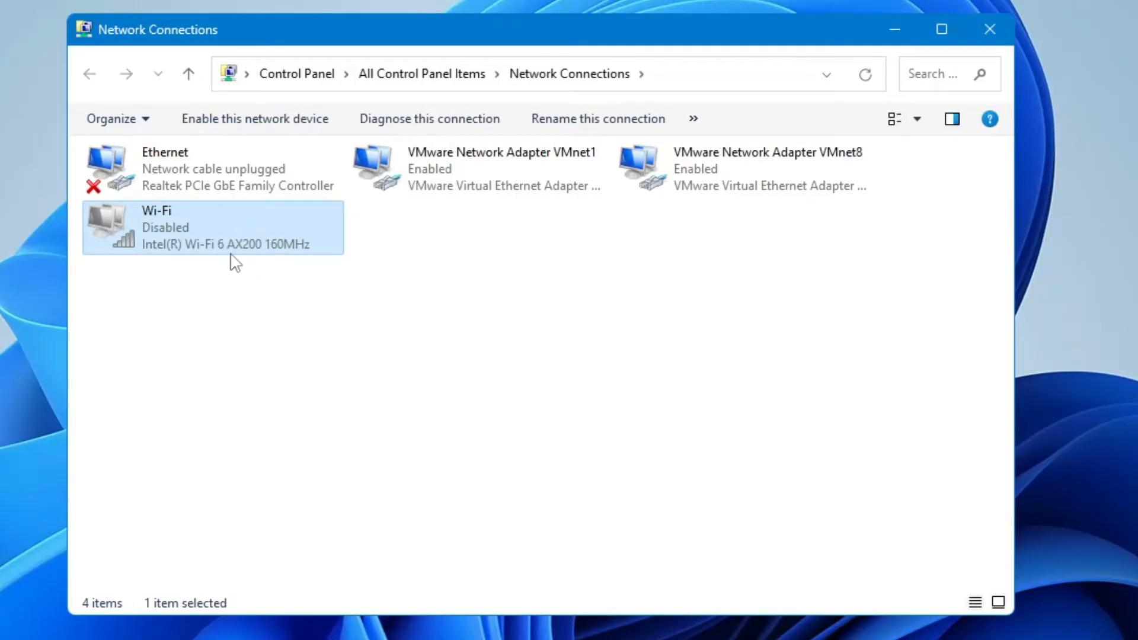
mouse_move(254, 232)
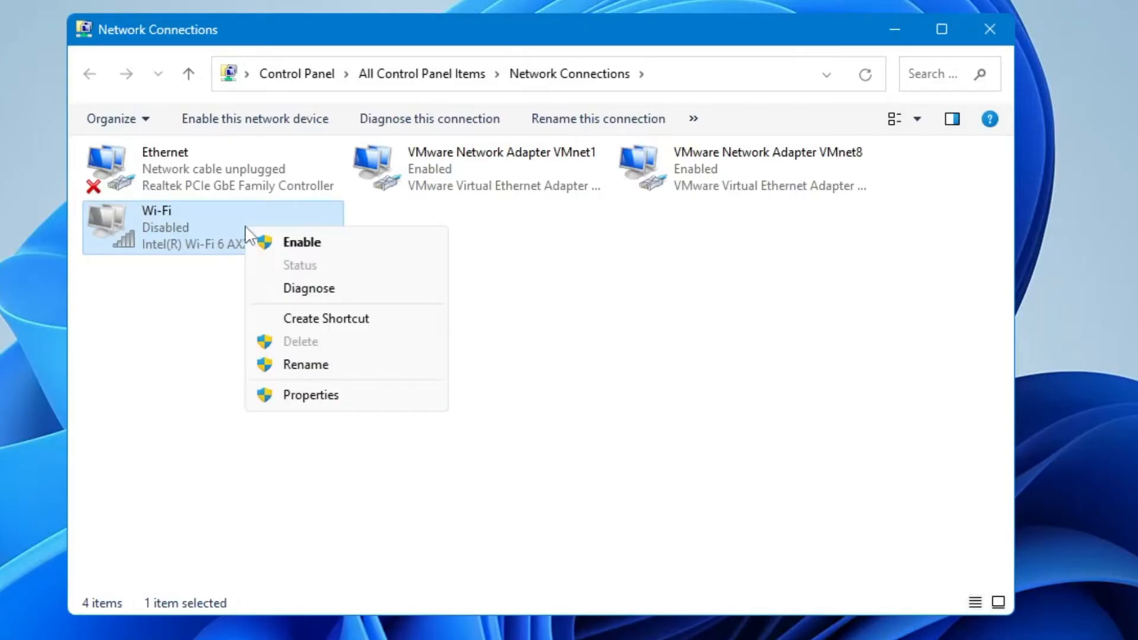
mouse_move(301, 247)
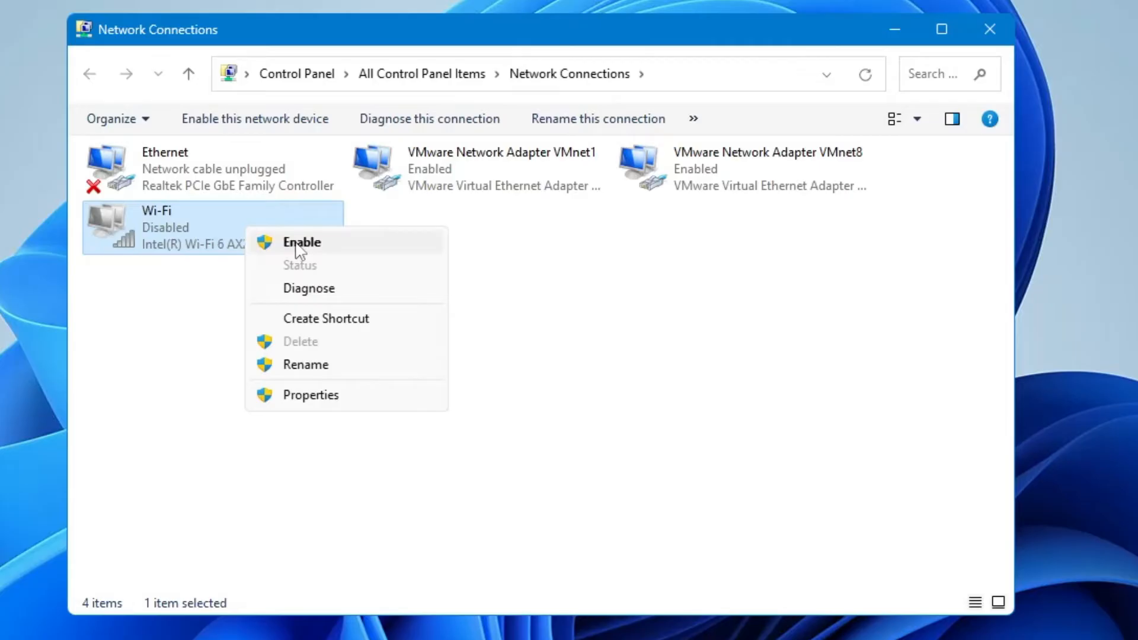
click(301, 242)
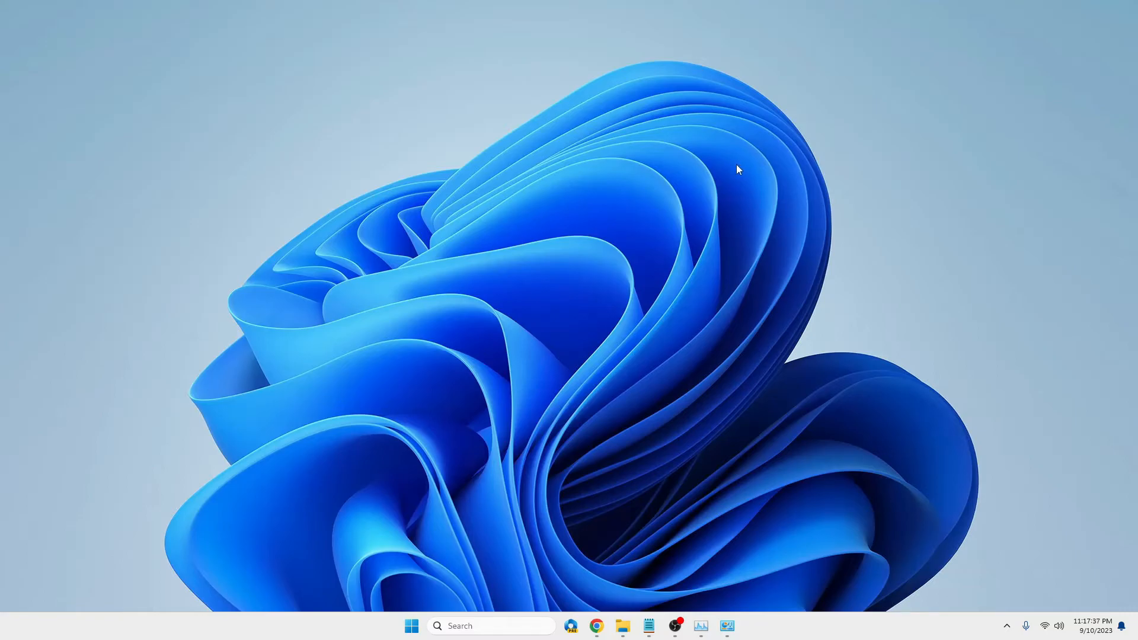
mouse_move(723, 179)
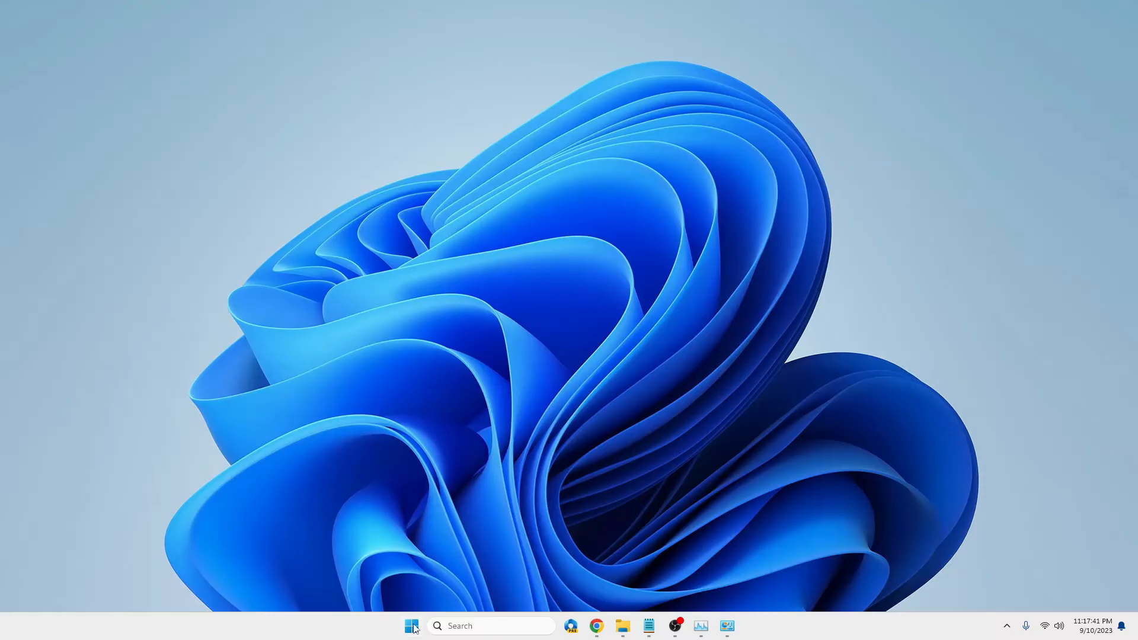
Open Network & internet settings from the Start button's quick link menu to review VPN
right_click(411, 625)
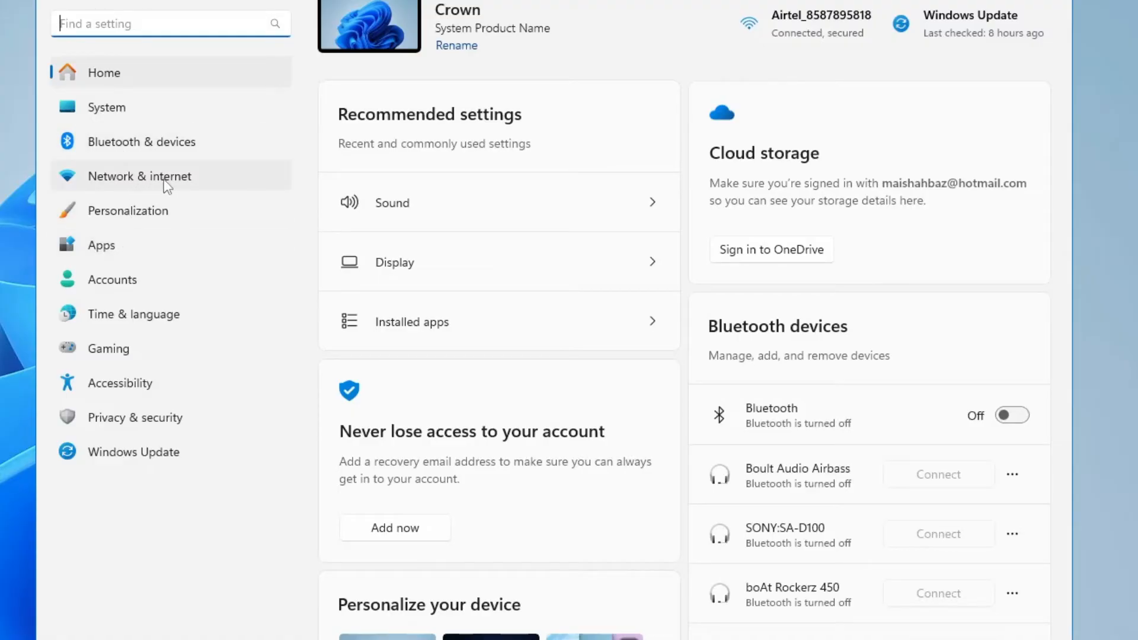
click(139, 176)
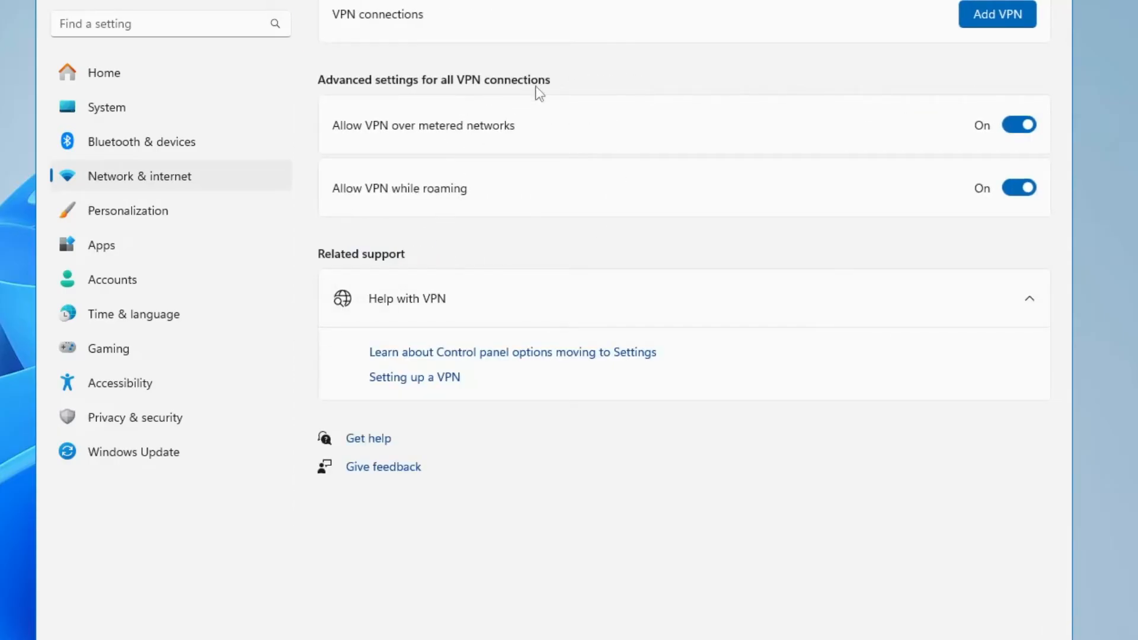
mouse_move(594, 264)
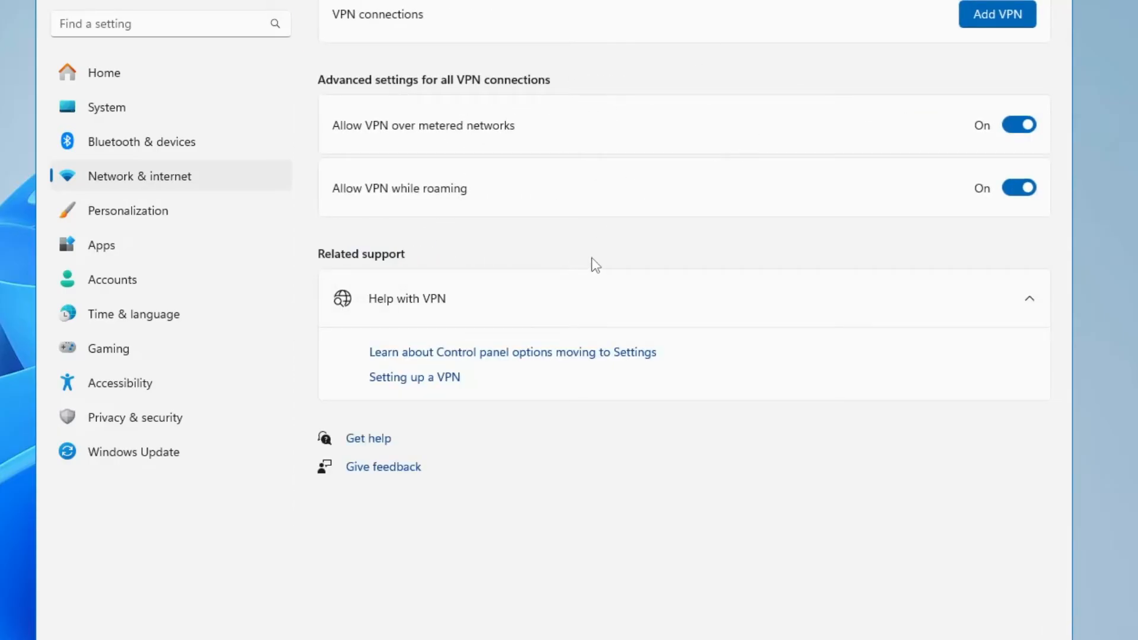
mouse_move(730, 136)
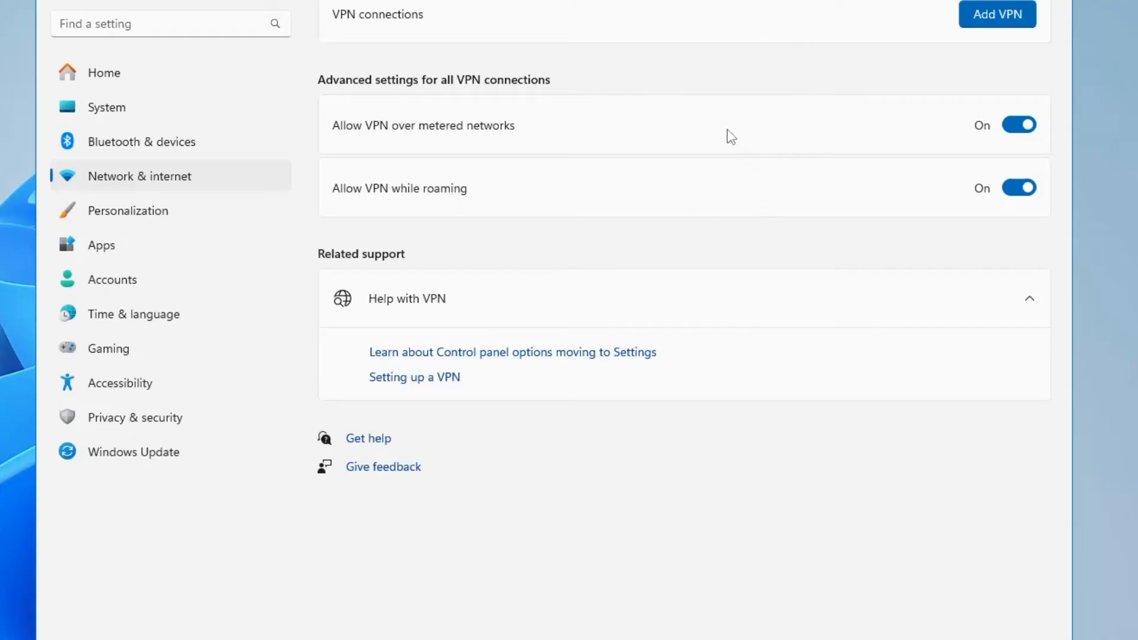
mouse_move(868, 91)
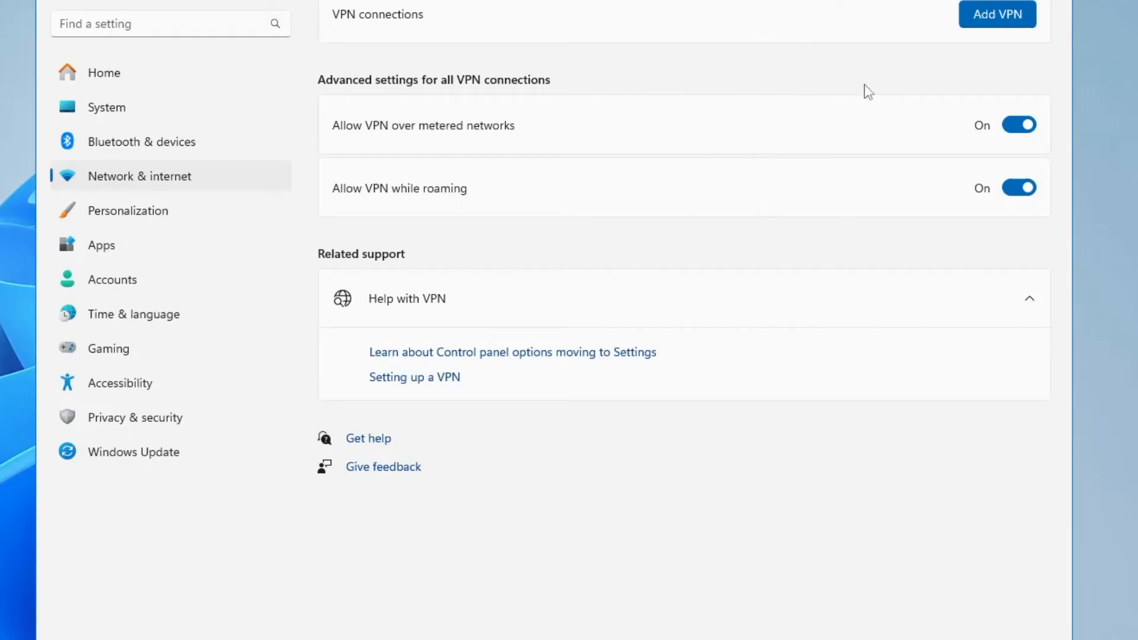
mouse_move(640, 48)
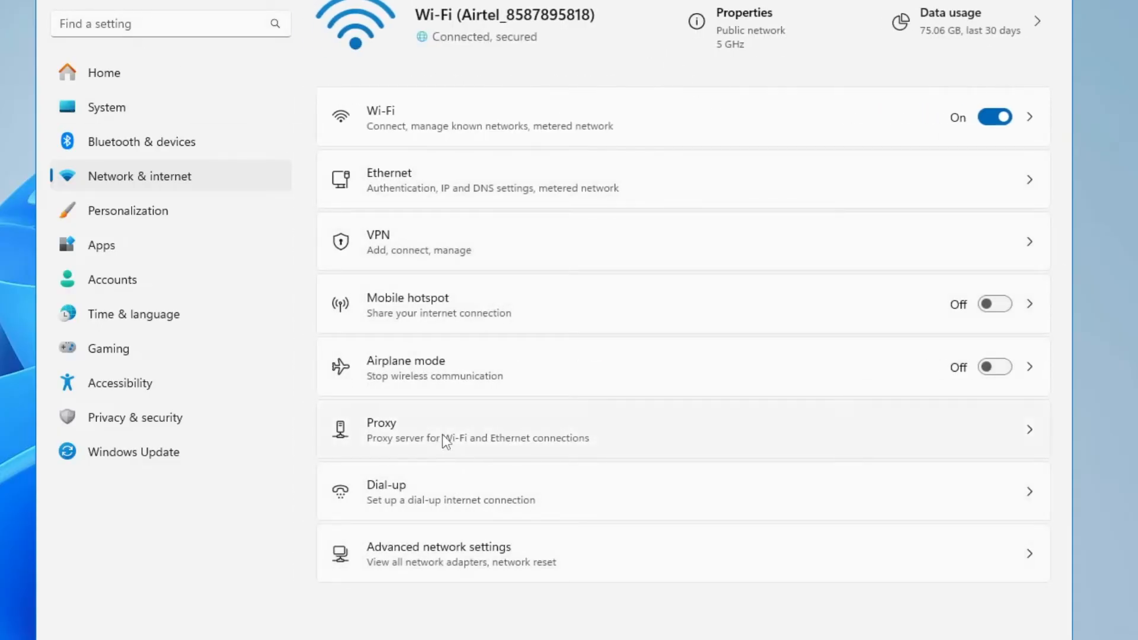
Open the Proxy page to confirm no manual proxy server is in use
click(682, 429)
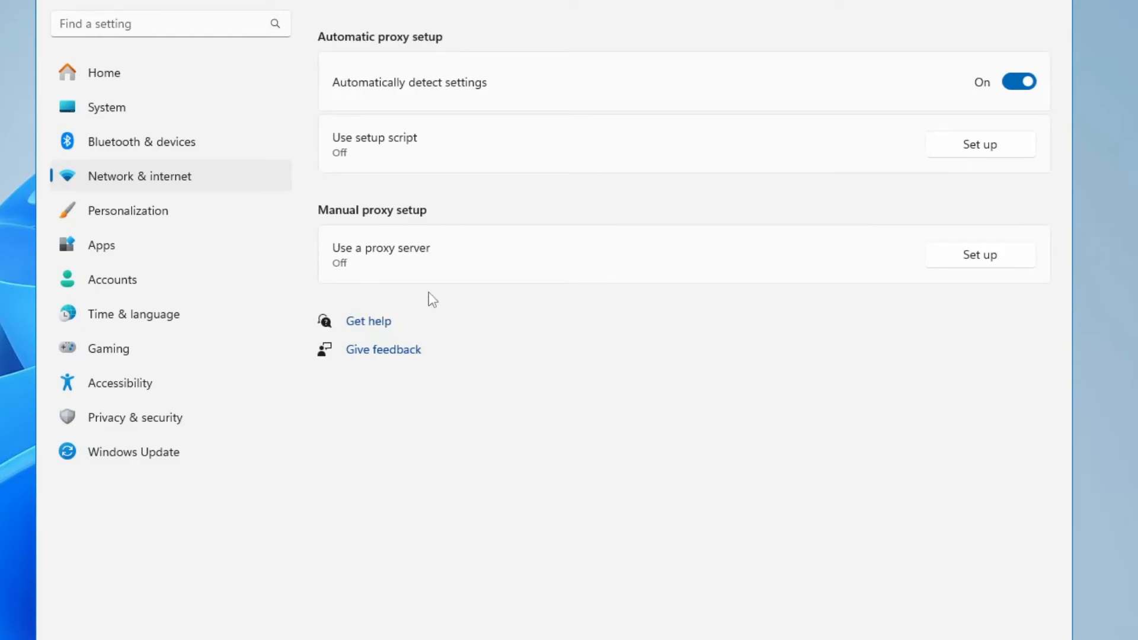
mouse_move(426, 276)
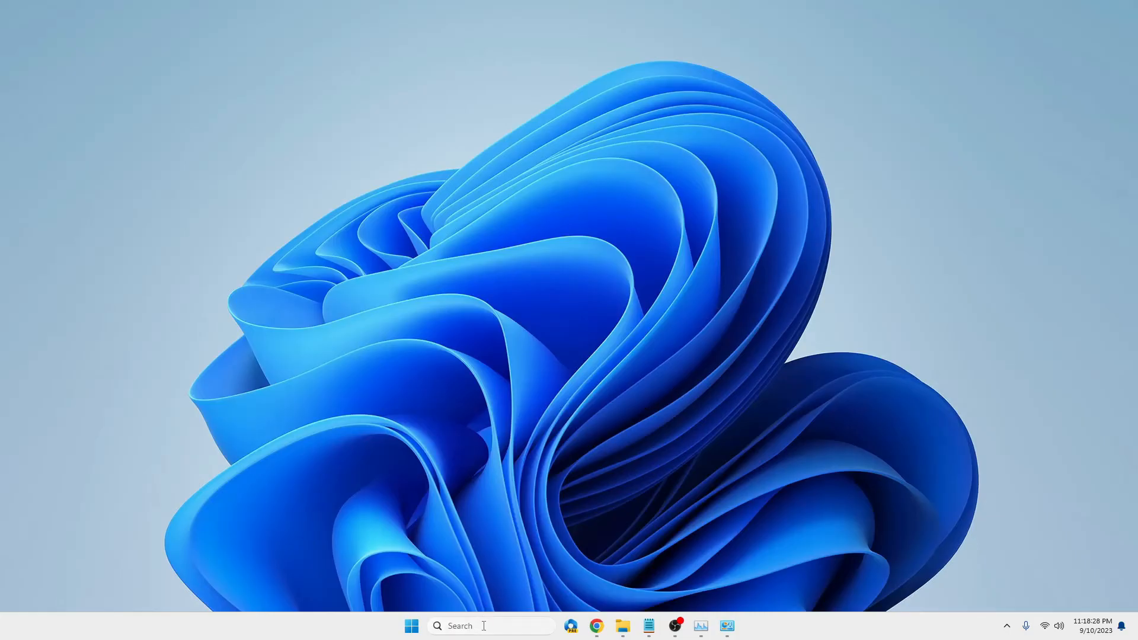
Find Command Prompt by searching 'cm' and launch it as administrator
text(cmd)
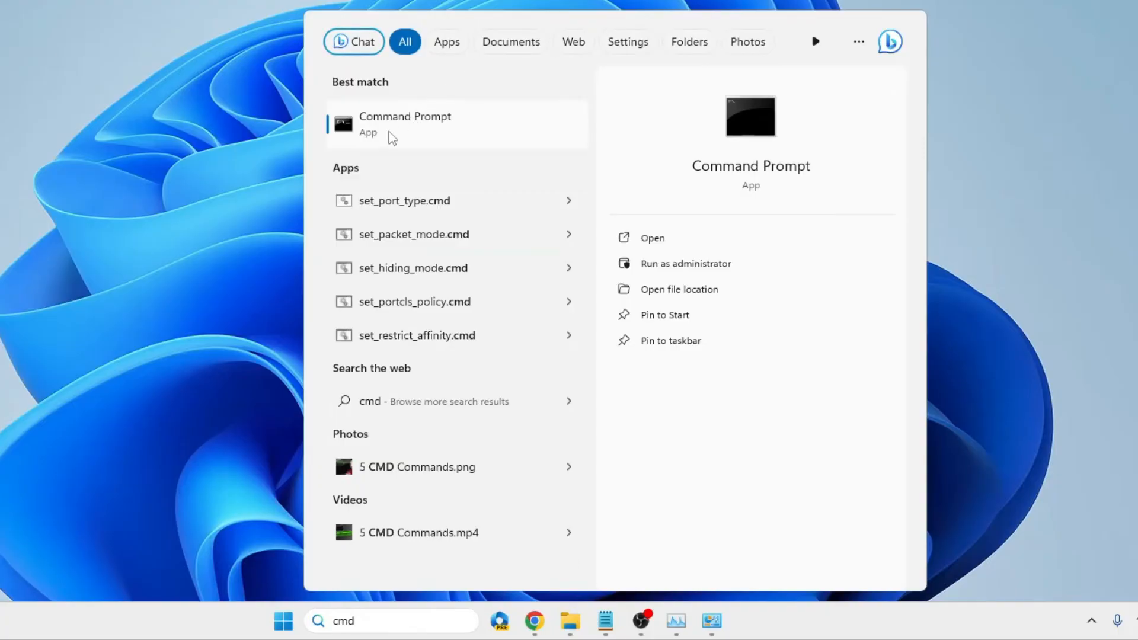
right_click(404, 124)
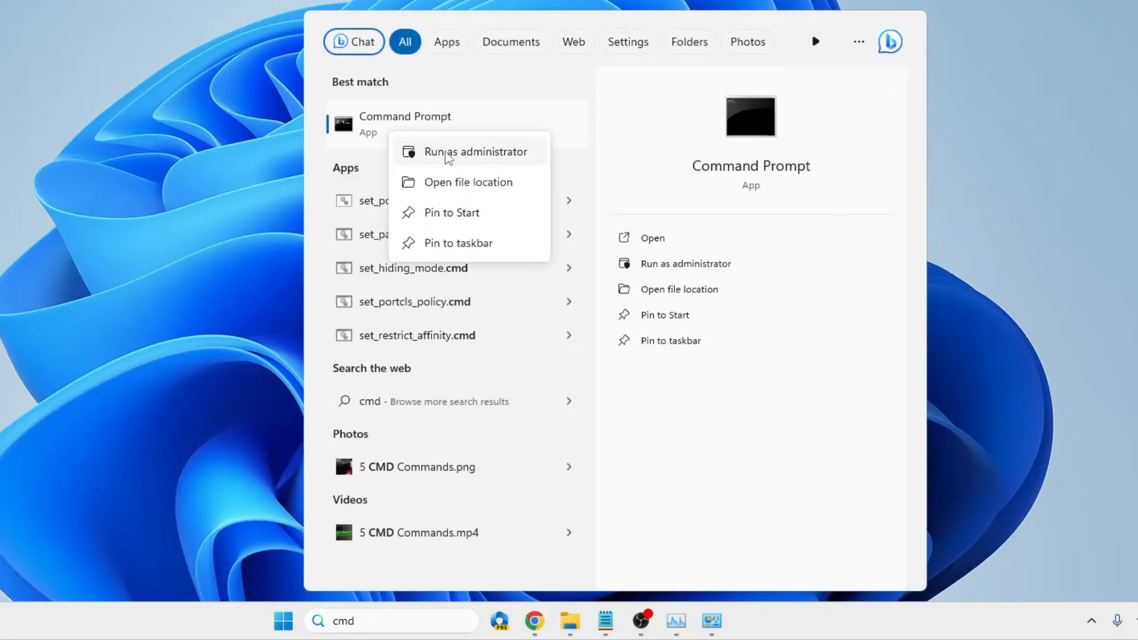
click(476, 152)
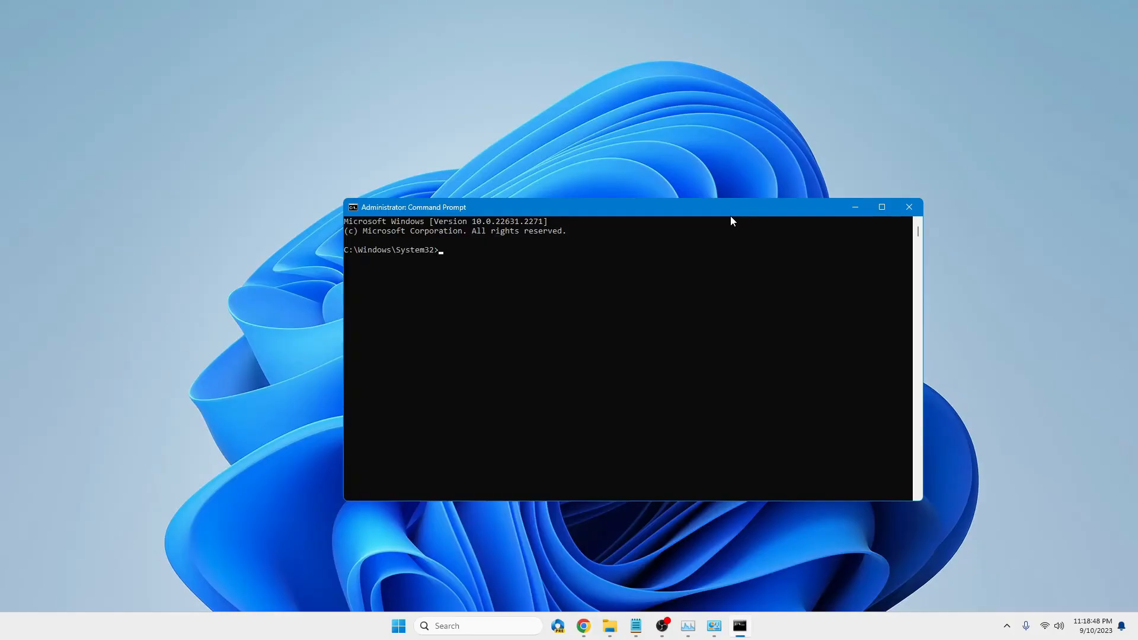
Run 'netsh winsock reset' and then 'netsh winsock reset catalog'
text(netsh wi)
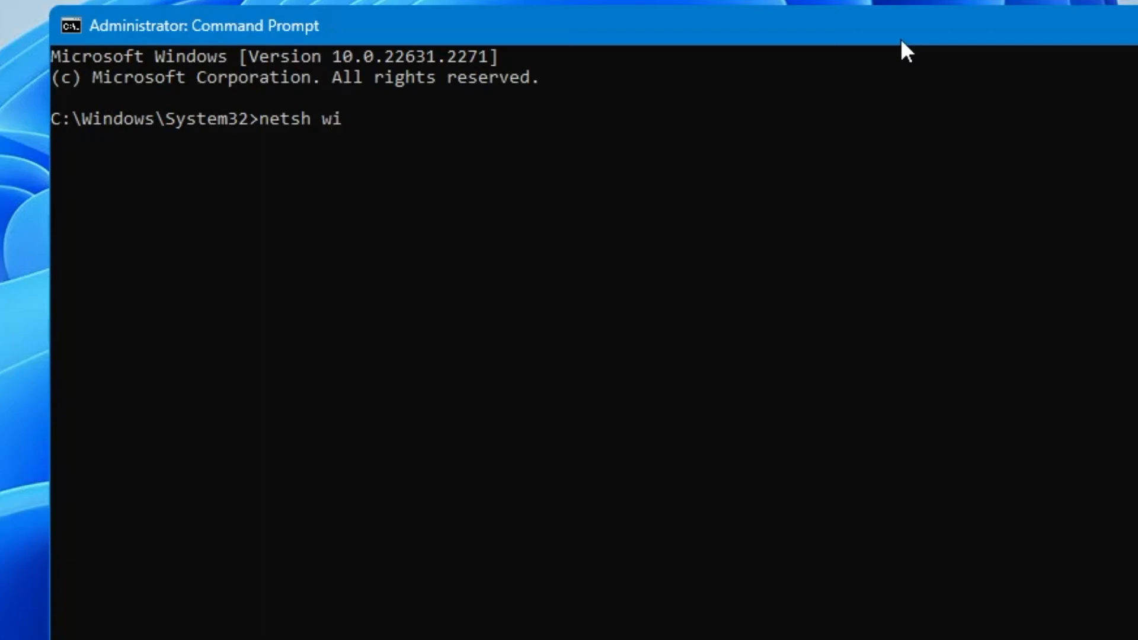
text(nsock)
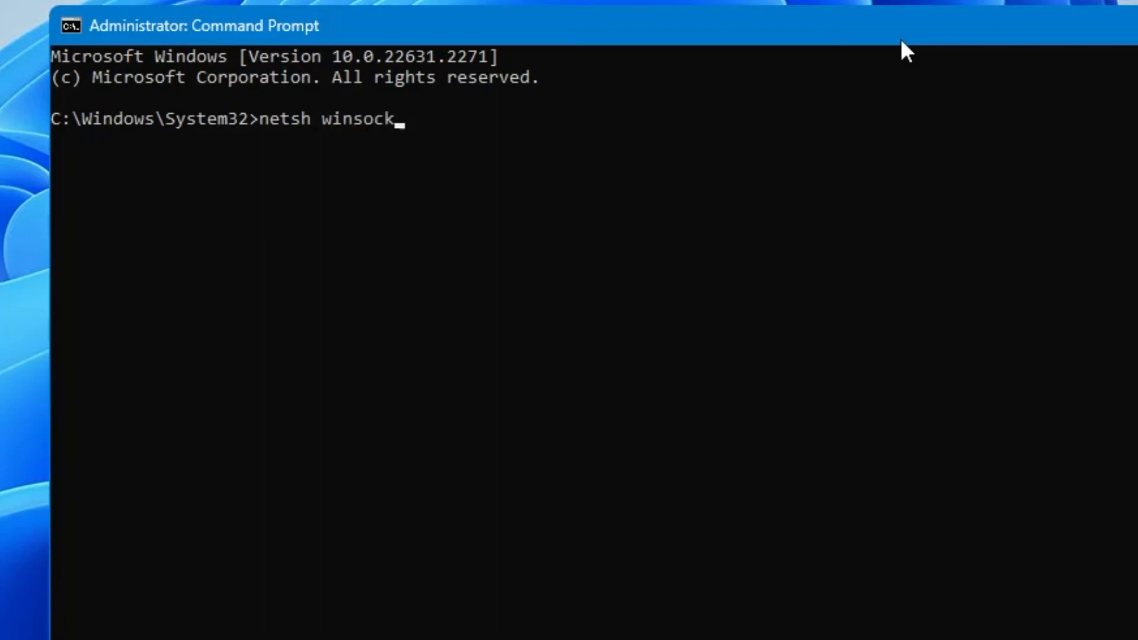
text(reset)
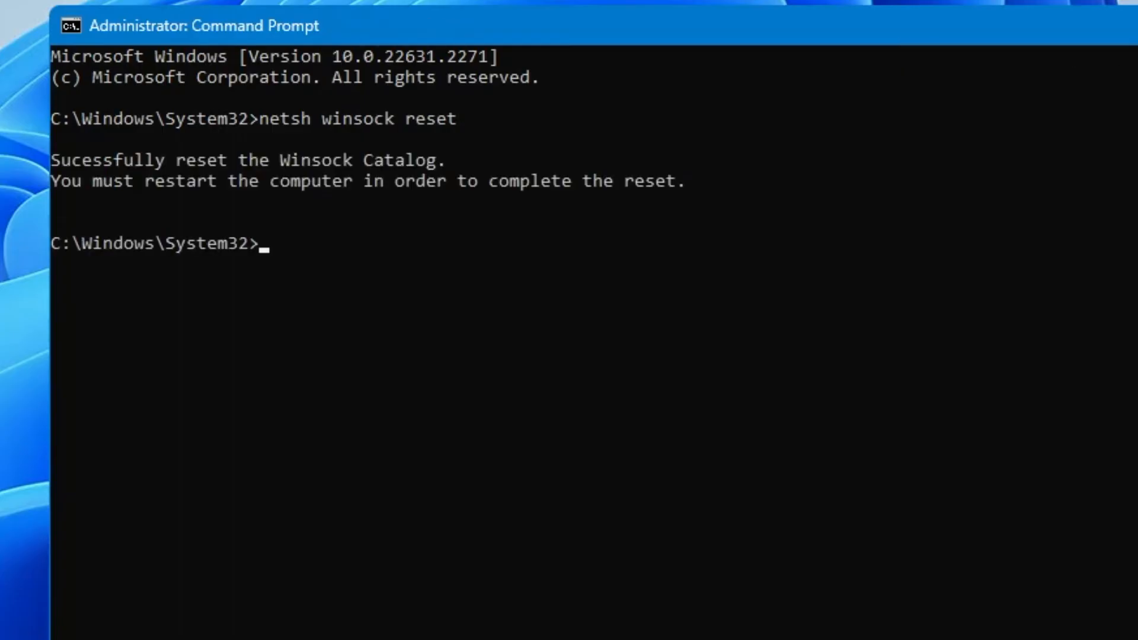
text(netsh wins)
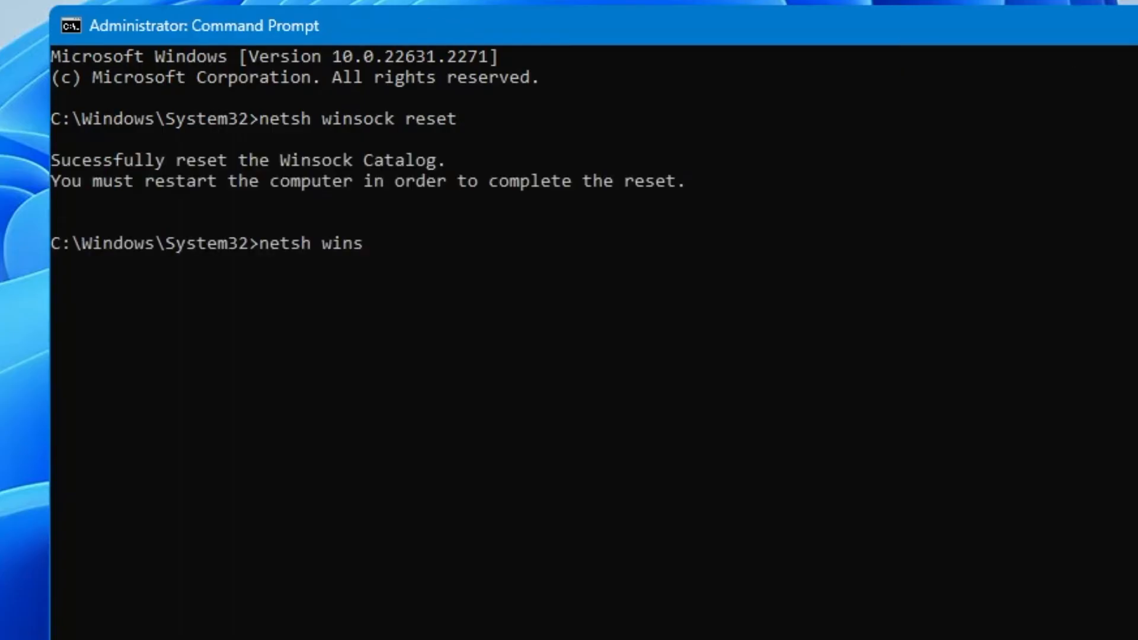
text(ock)
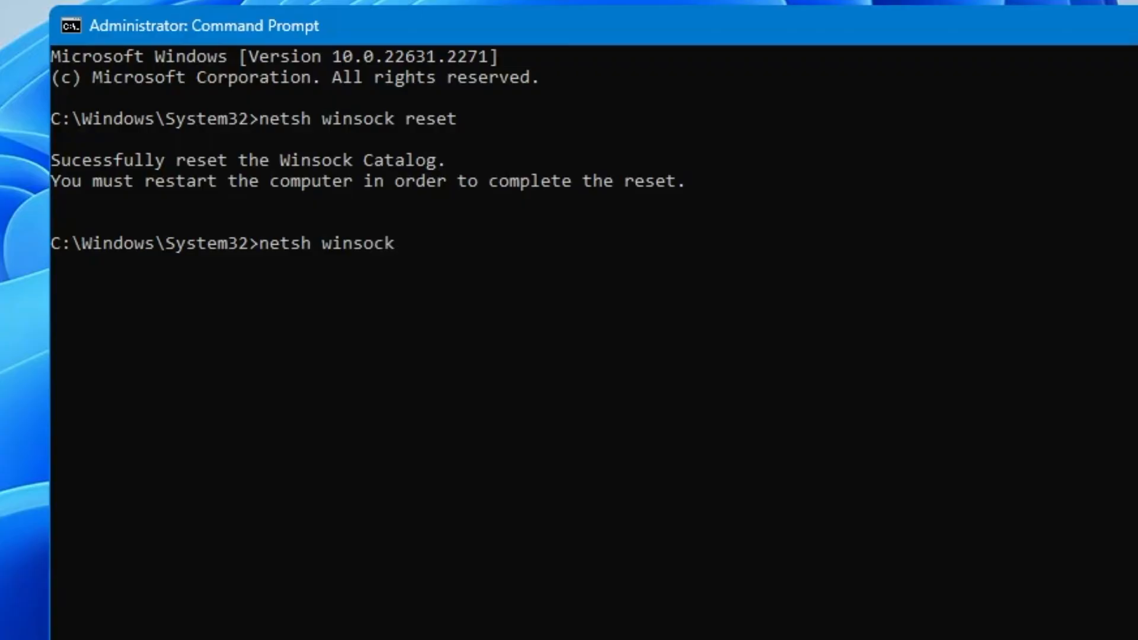
text(reset)
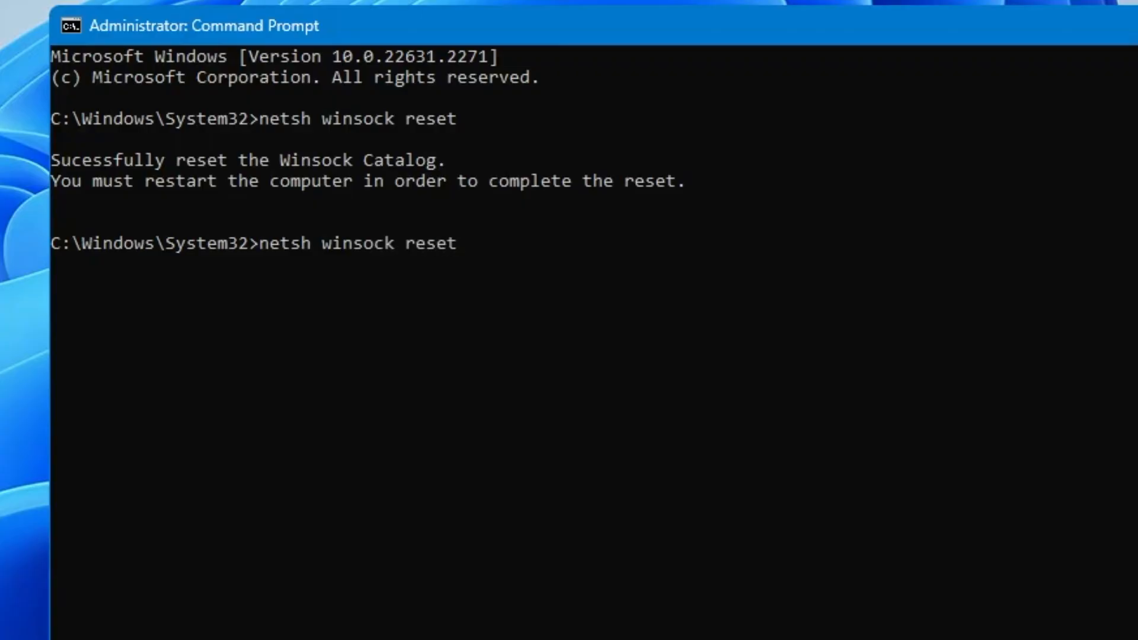
text(catalog)
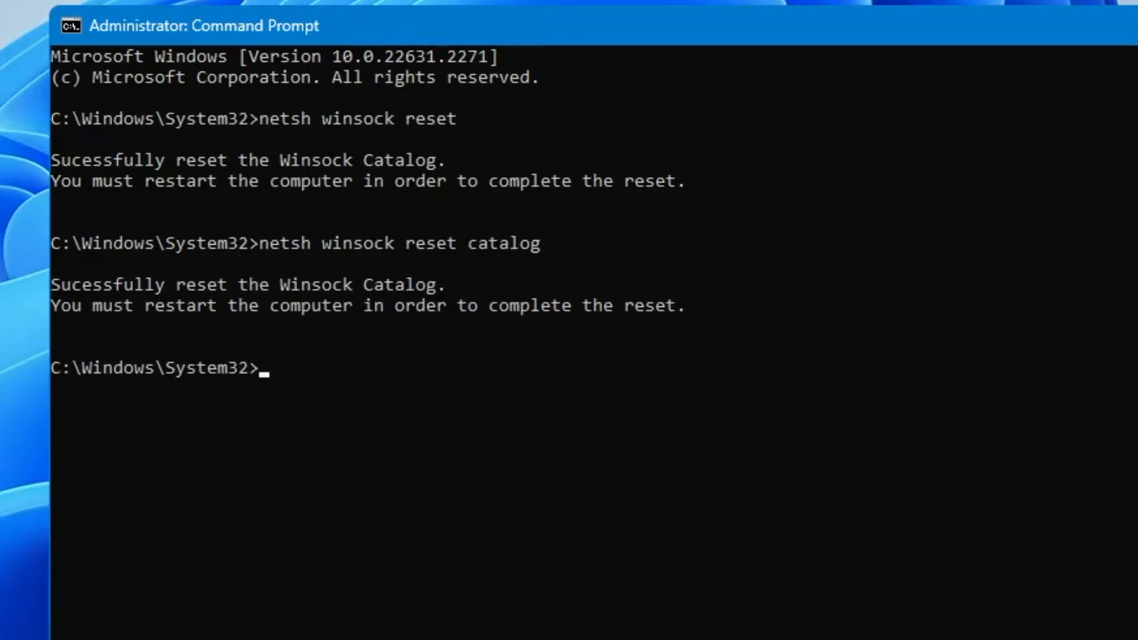
Reset the IPv4 stack with 'netsh int ipv4 reset reset.log'
text(netsh)
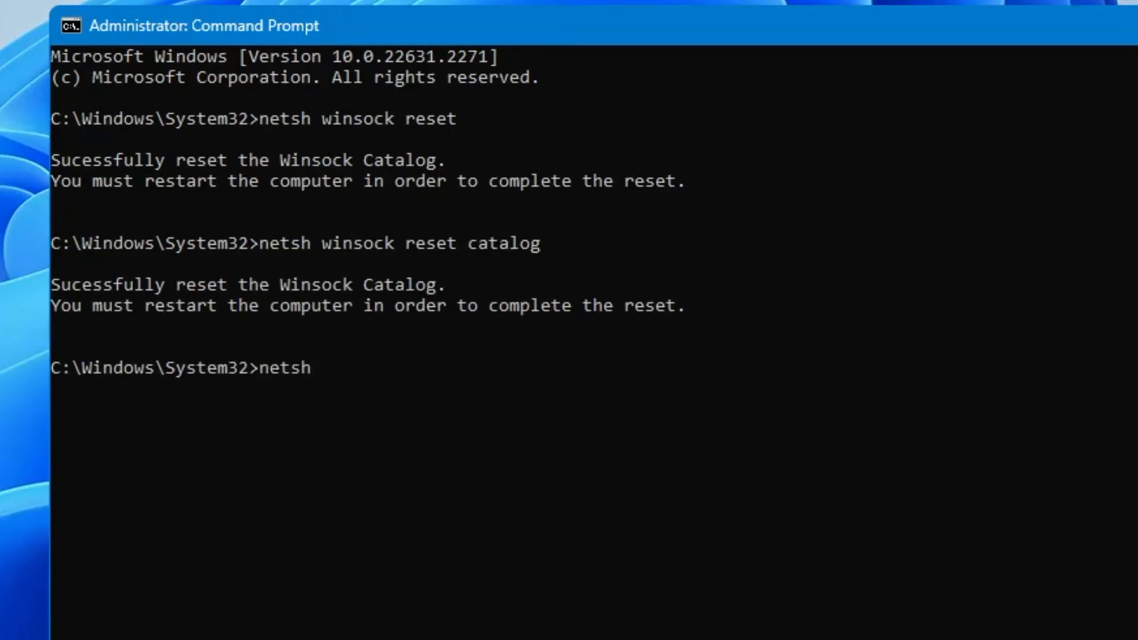
text(int)
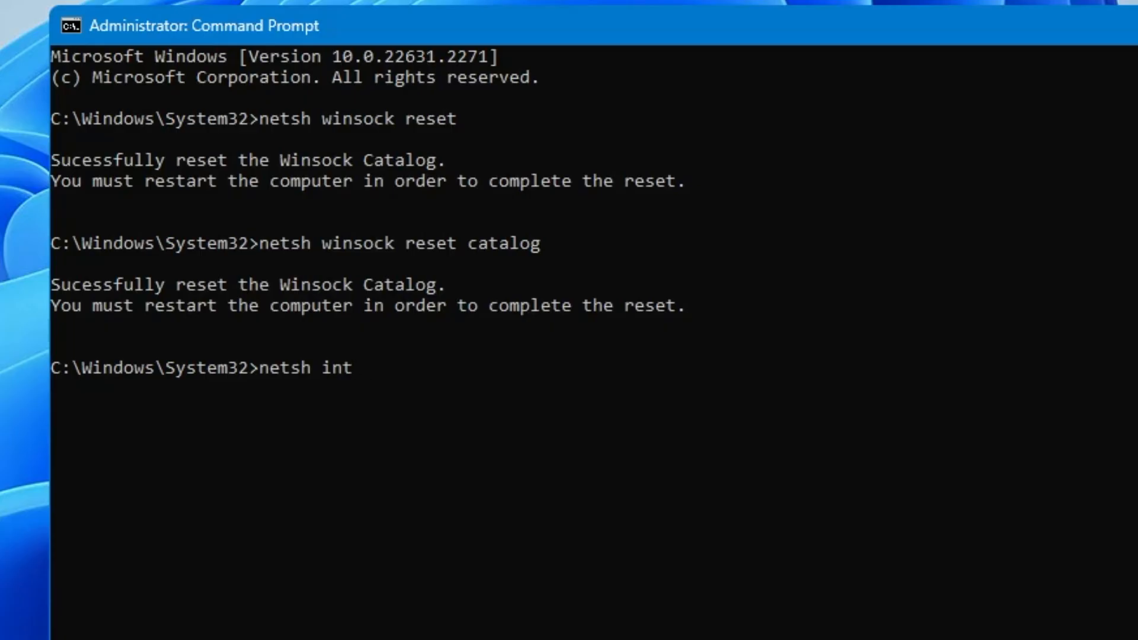
text(ipv)
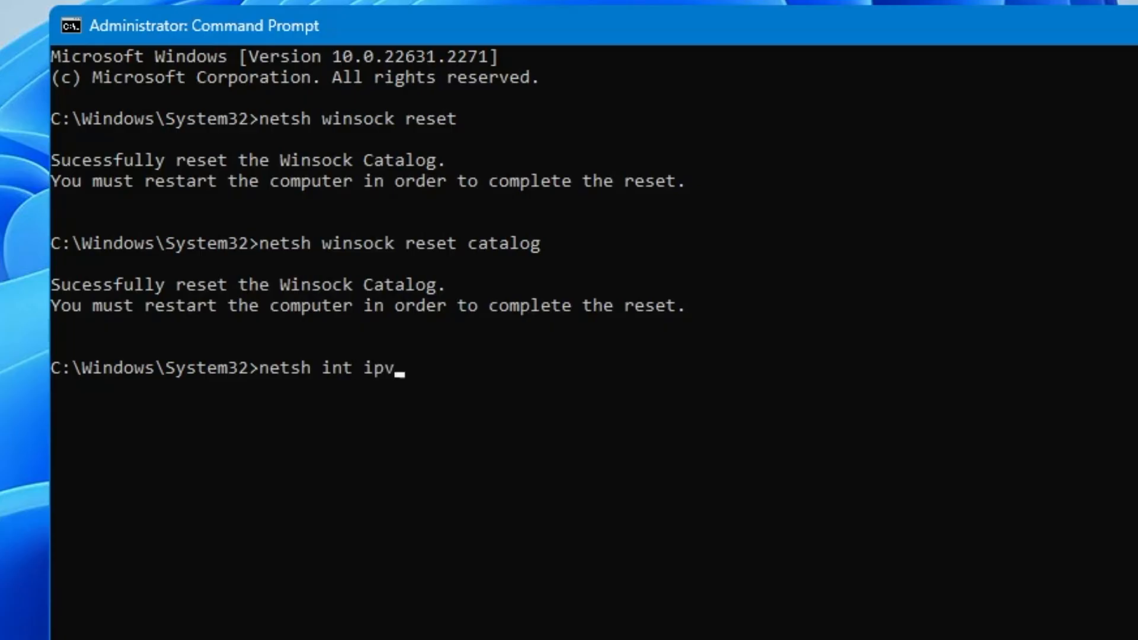
text(4 reset reset.l)
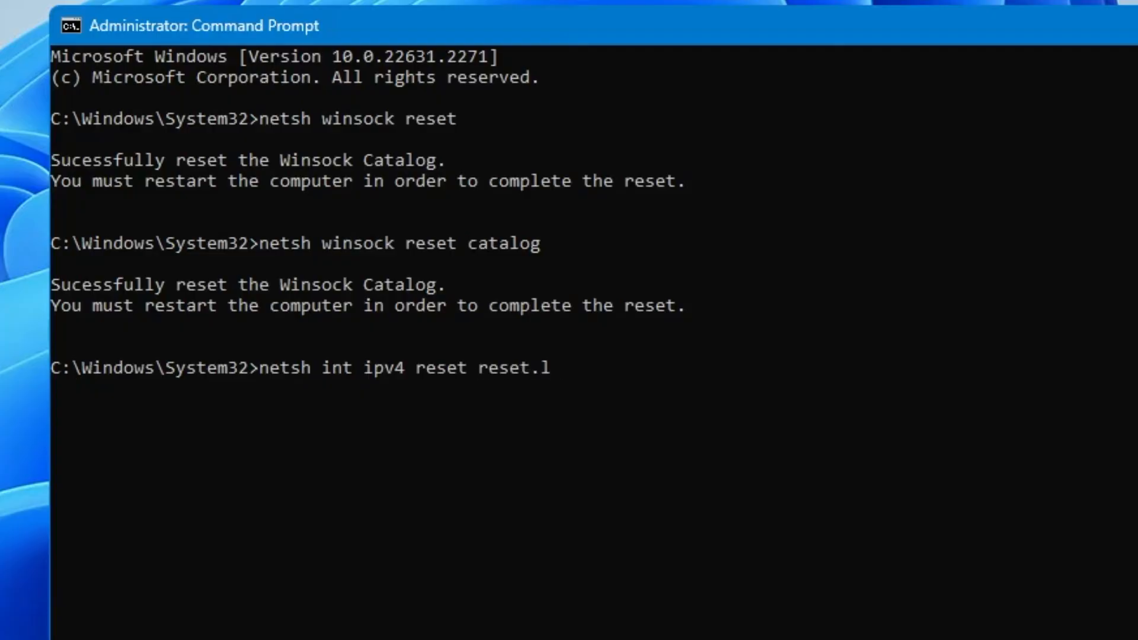
text(og)
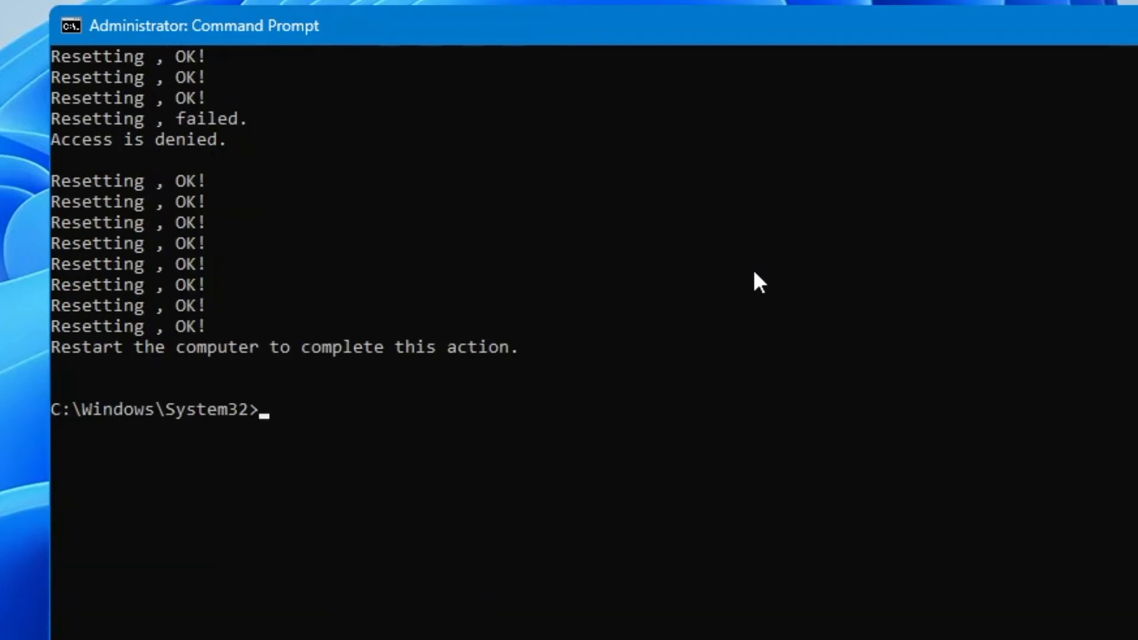
Run 'ipconfig /flushdns' to clear the resolver cache
text(ip)
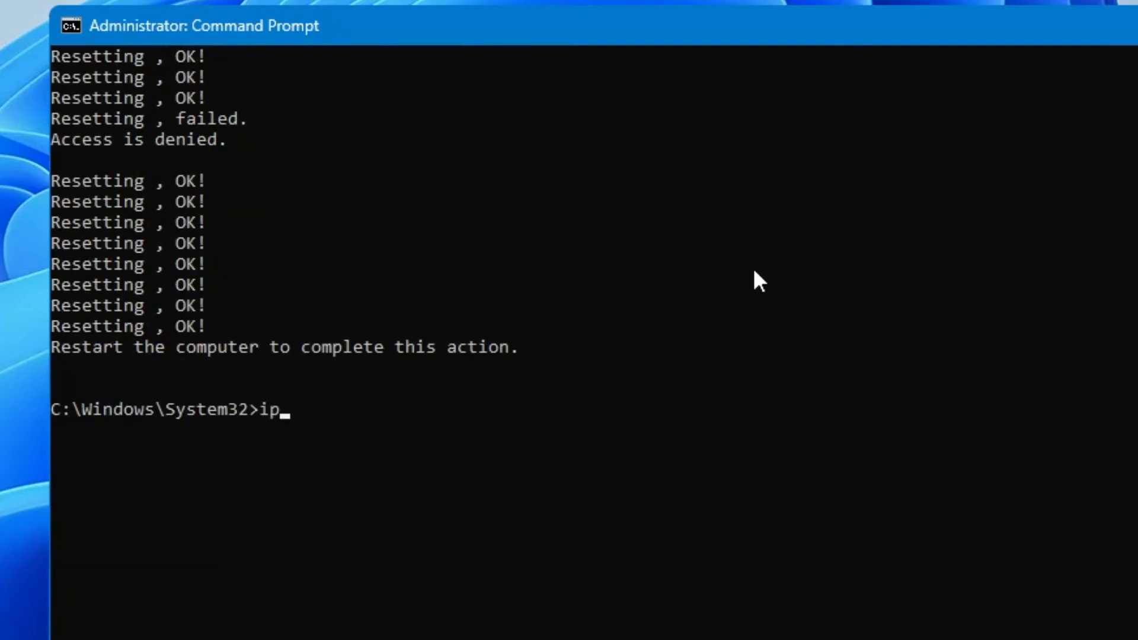
text(config /)
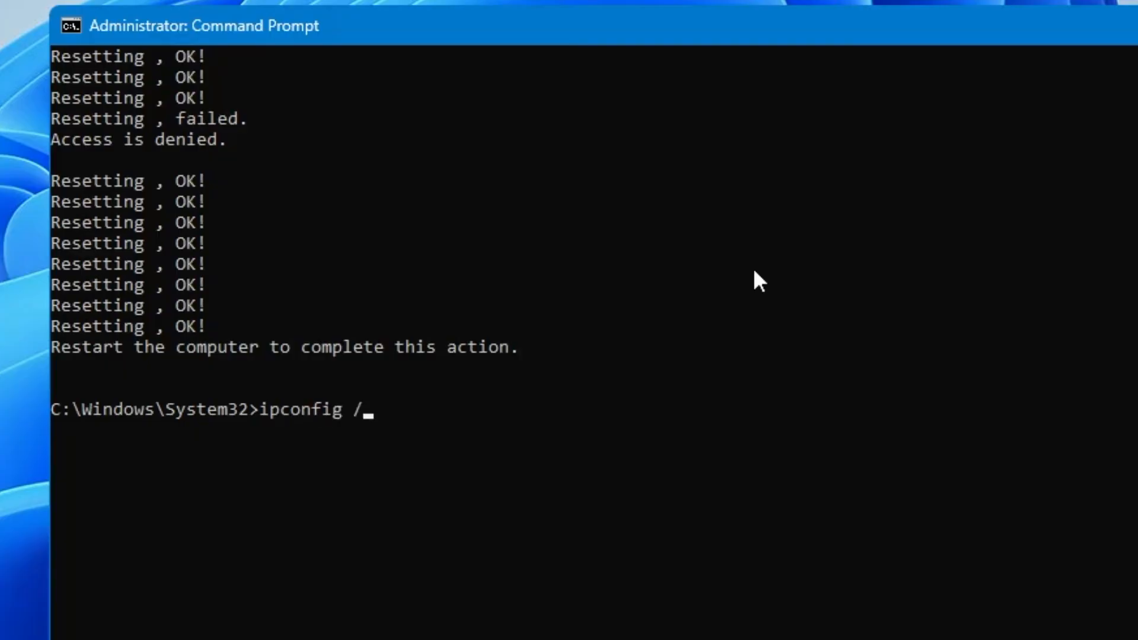
text(flush)
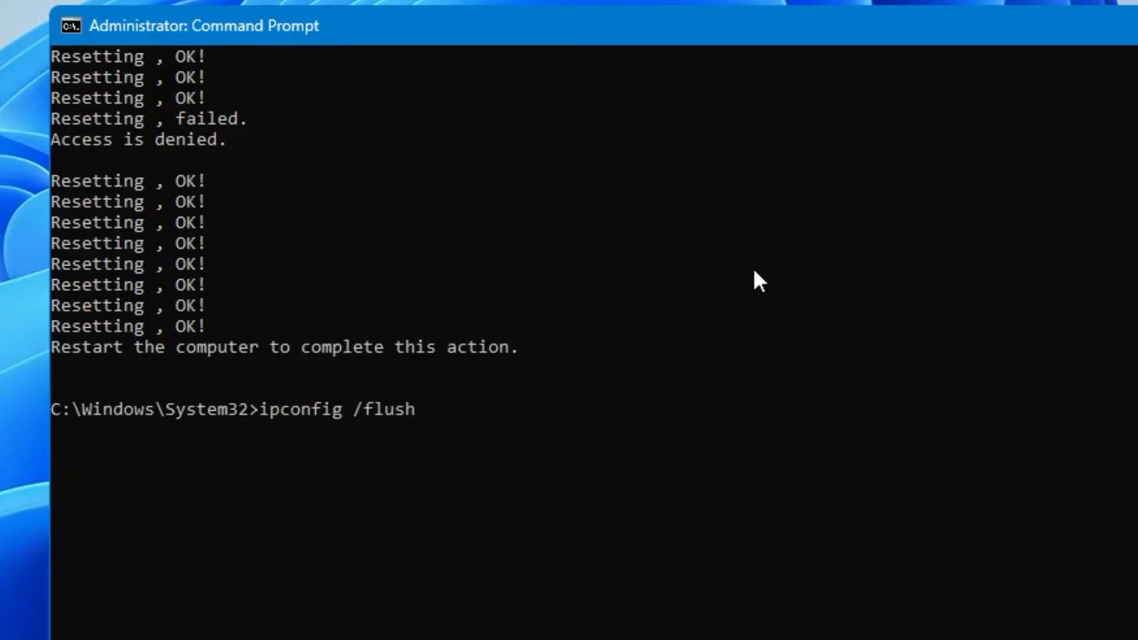
text(dns)
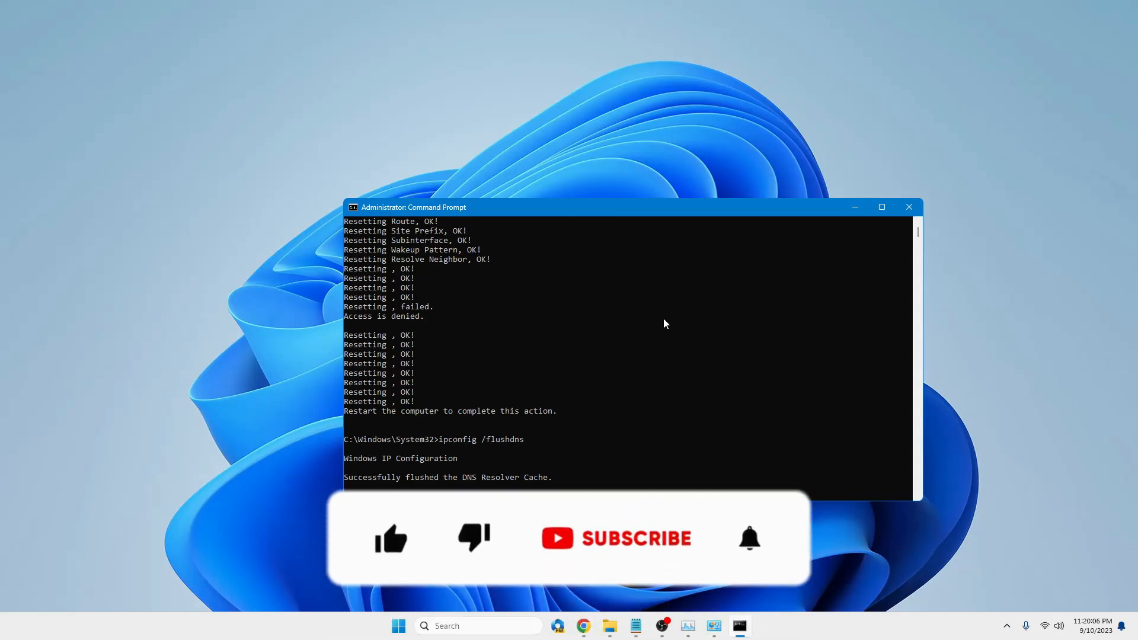
click(391, 538)
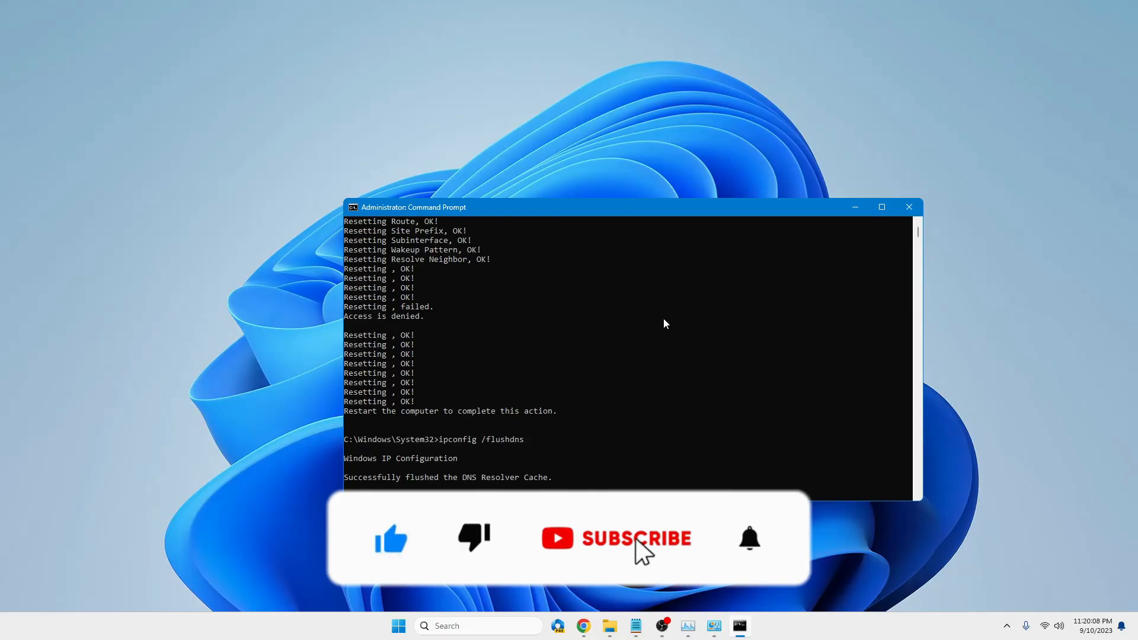